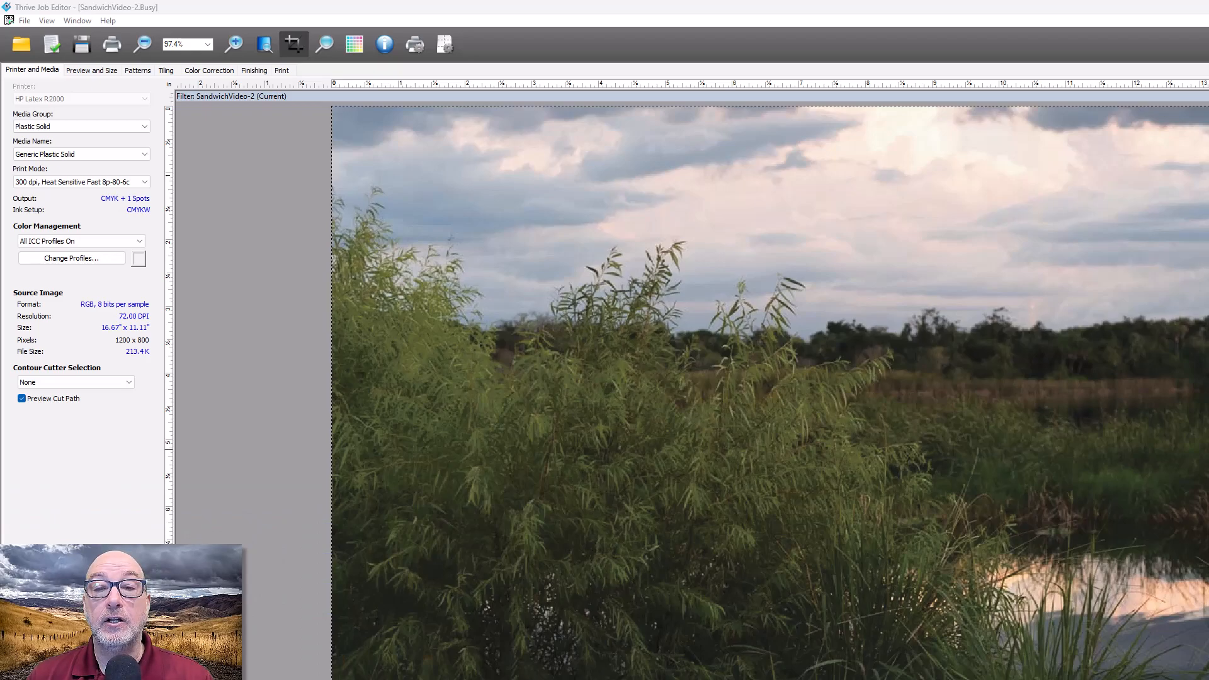
mouse_move(298, 190)
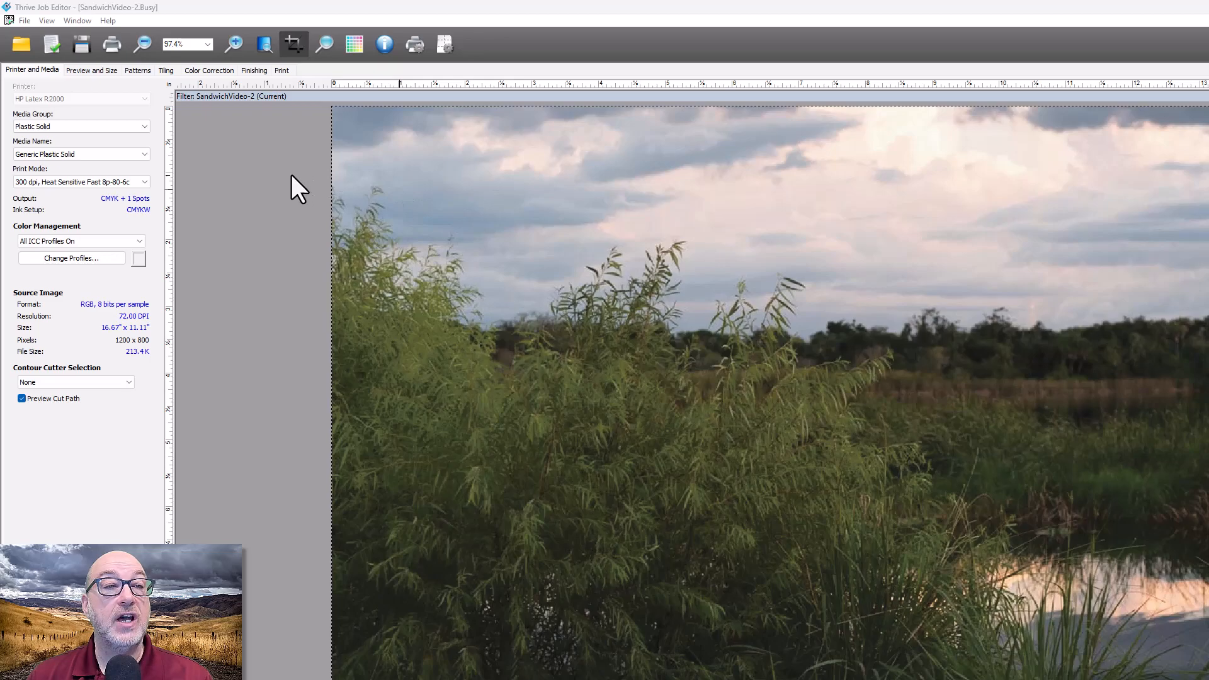
mouse_move(262, 269)
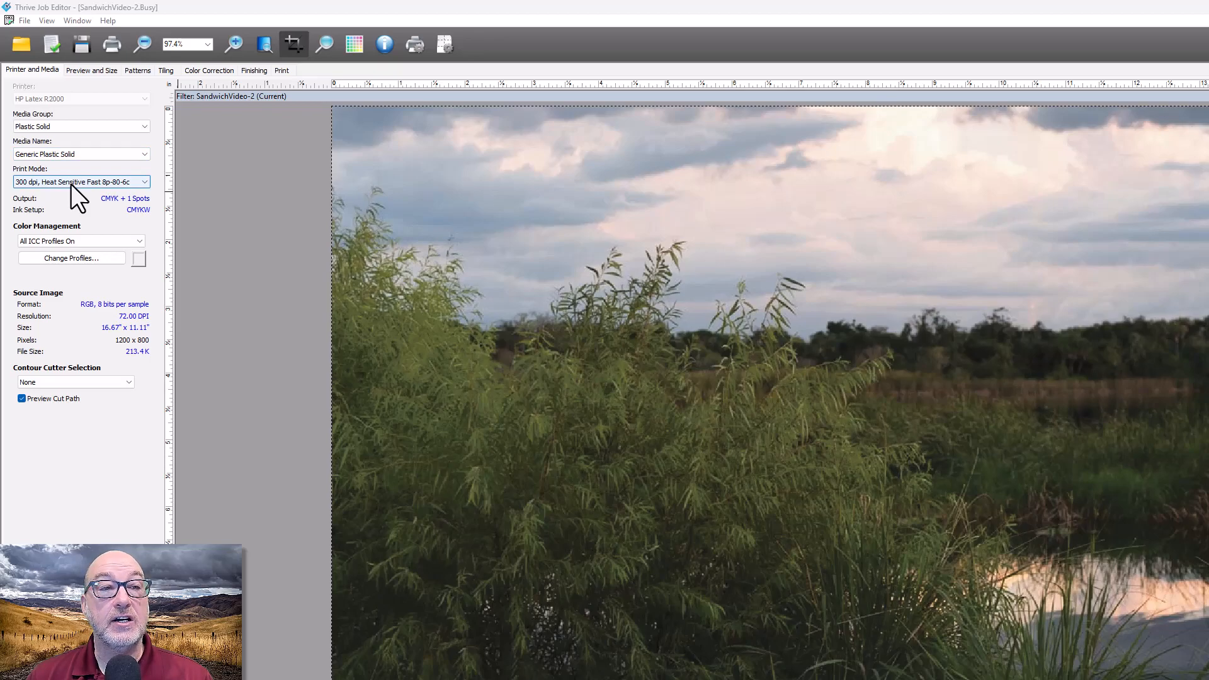
- Choose the 600 dpi, White OF W160 24p 120 print mode for SandwichVideo-2
left_click(143, 182)
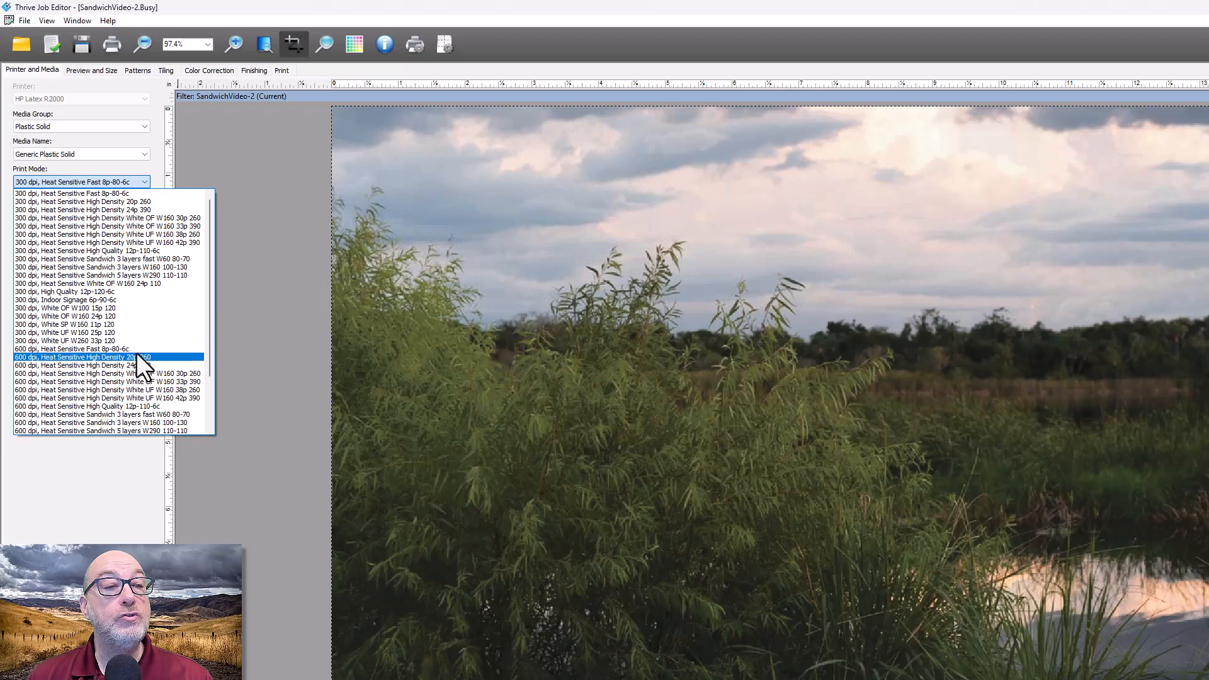
scroll("down", 3)
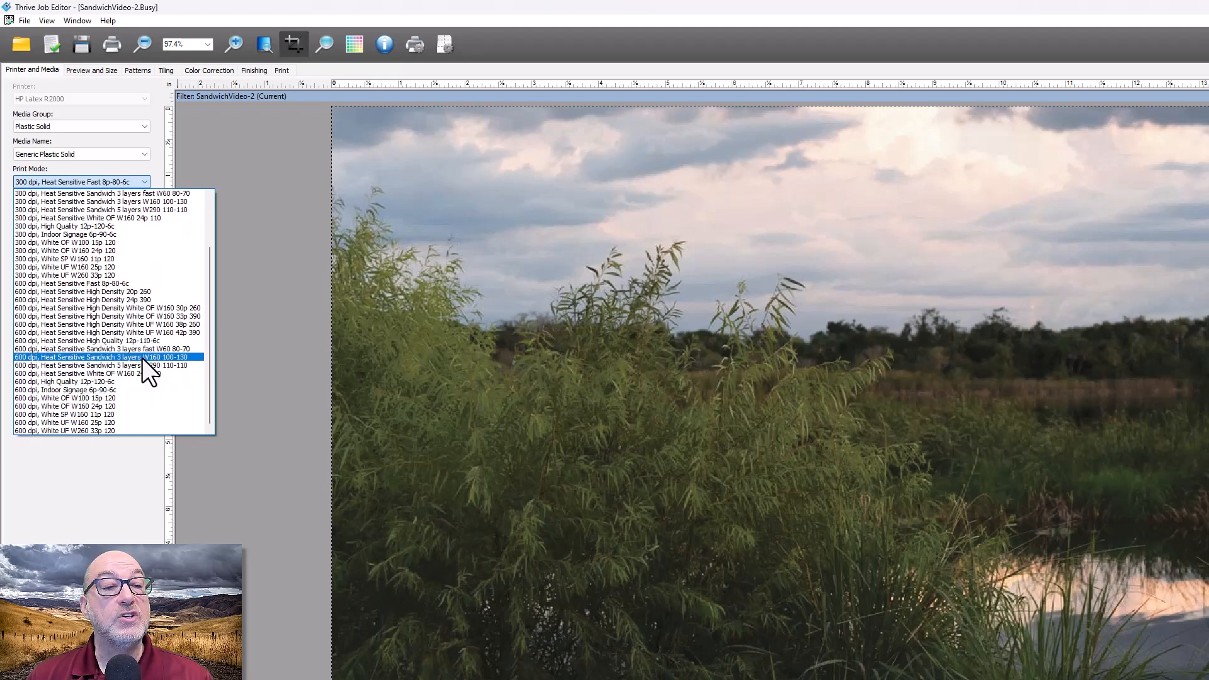
mouse_move(158, 377)
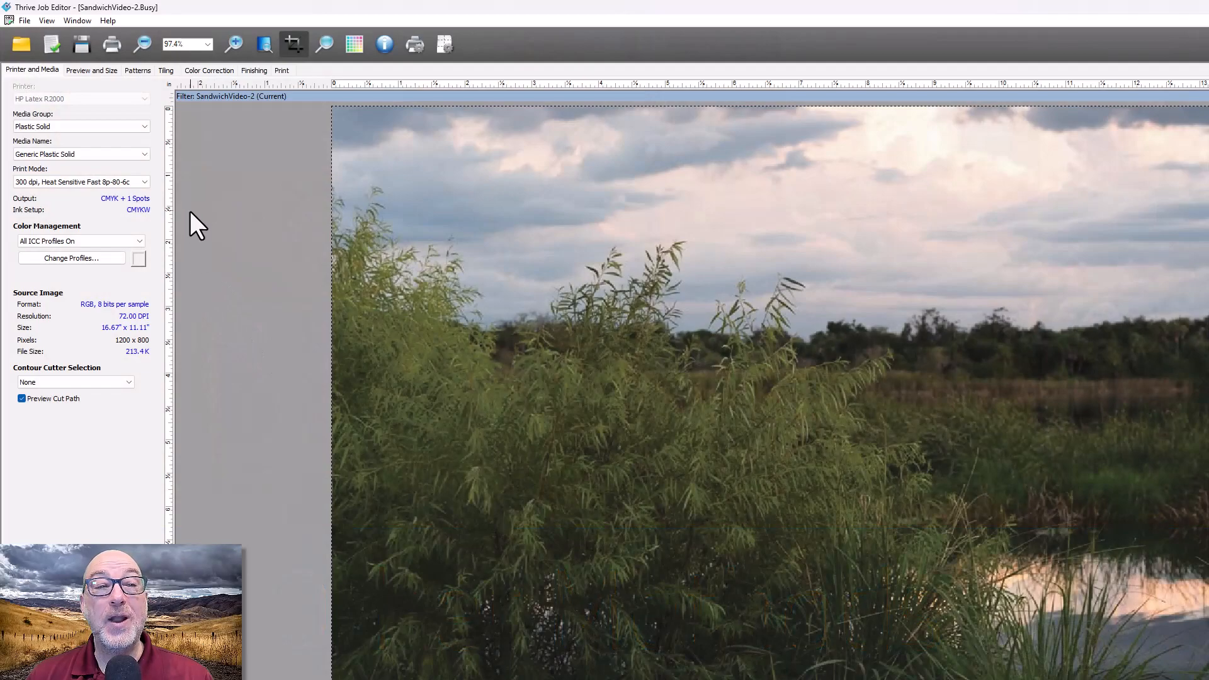
mouse_move(202, 202)
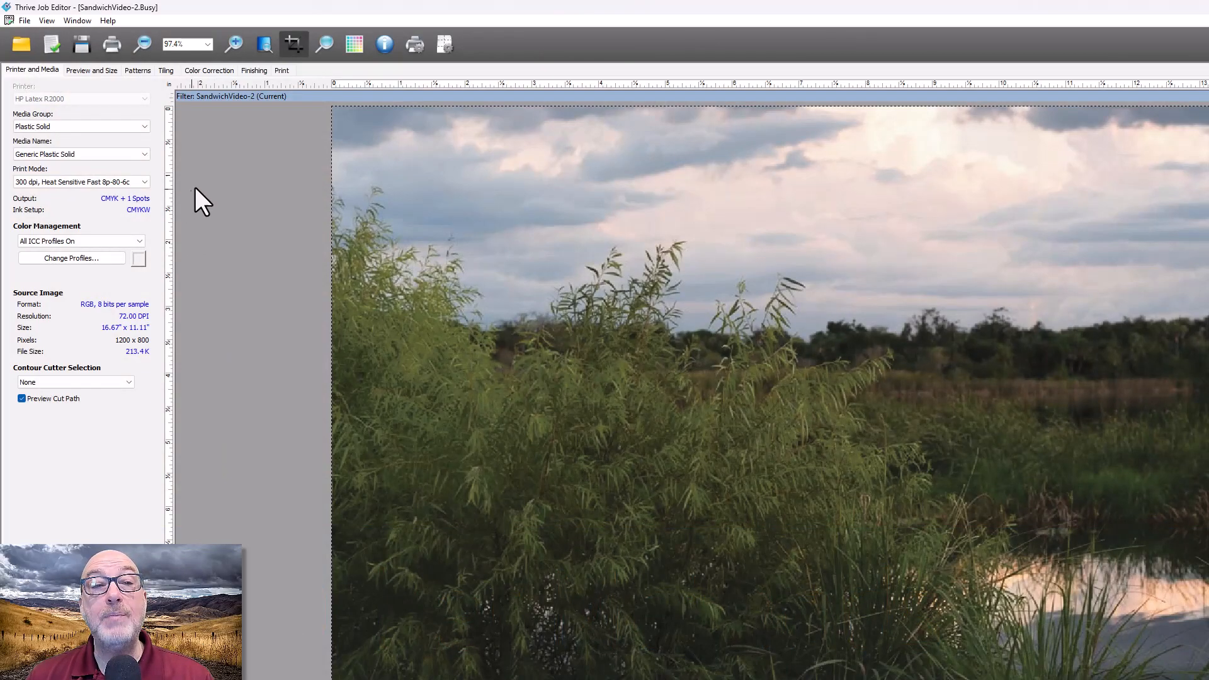
mouse_move(208, 220)
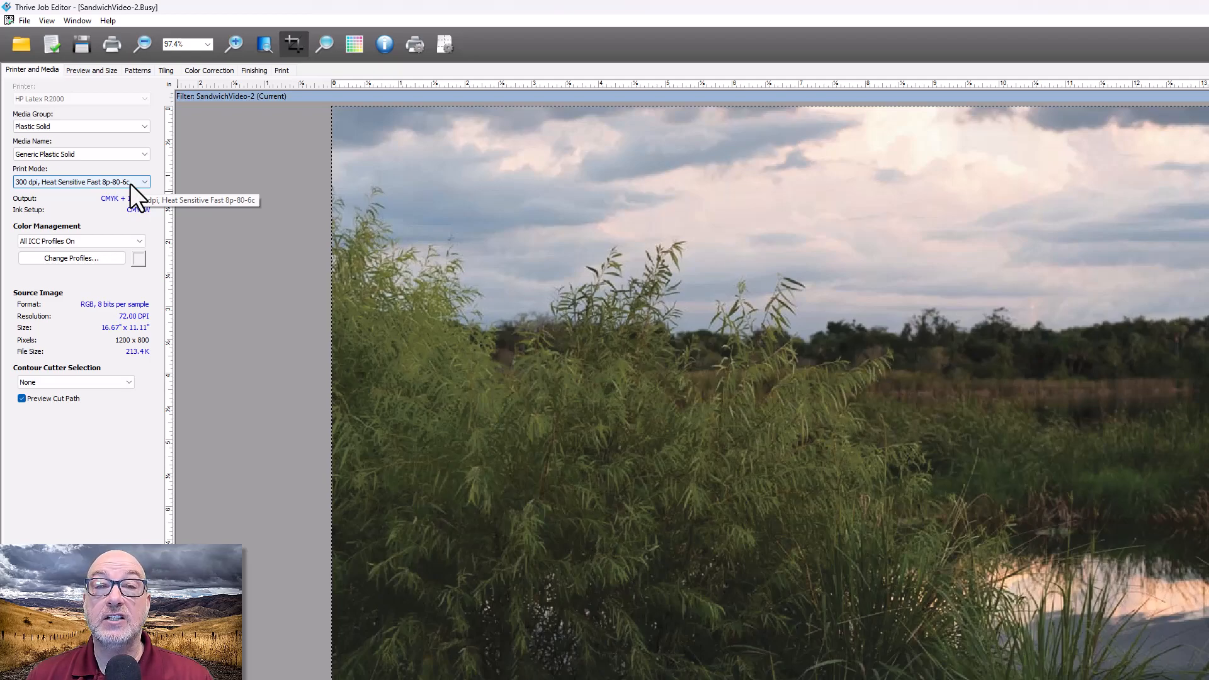
left_click(143, 181)
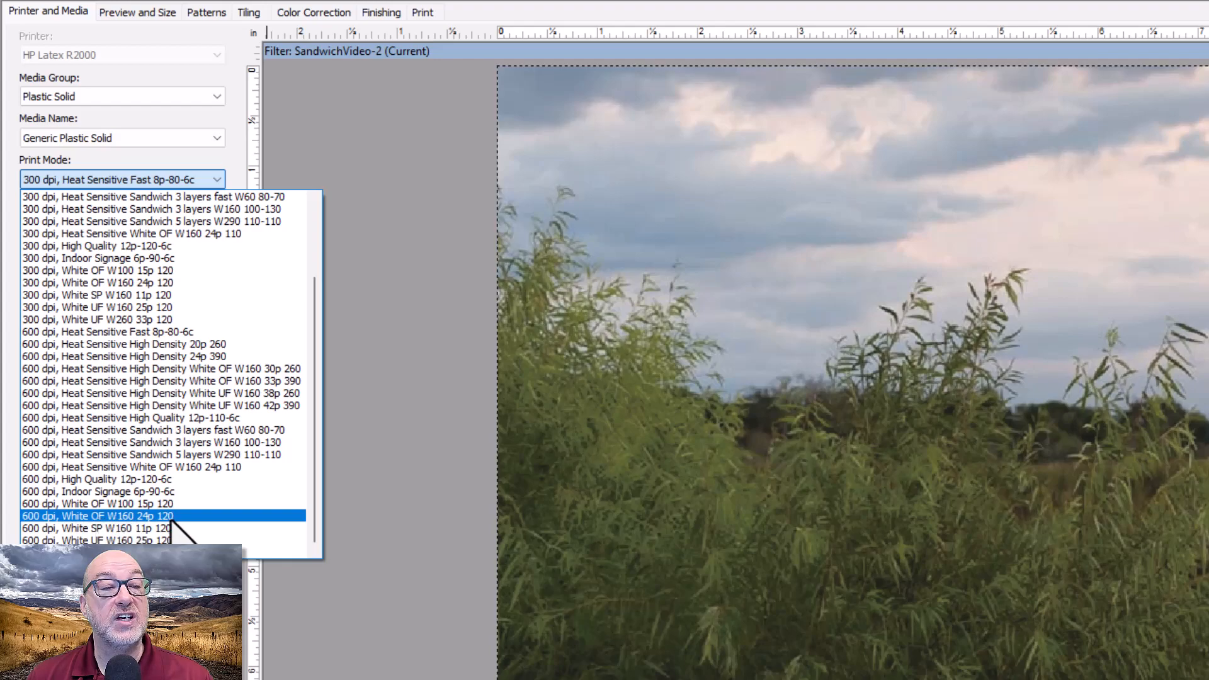
left_click(98, 516)
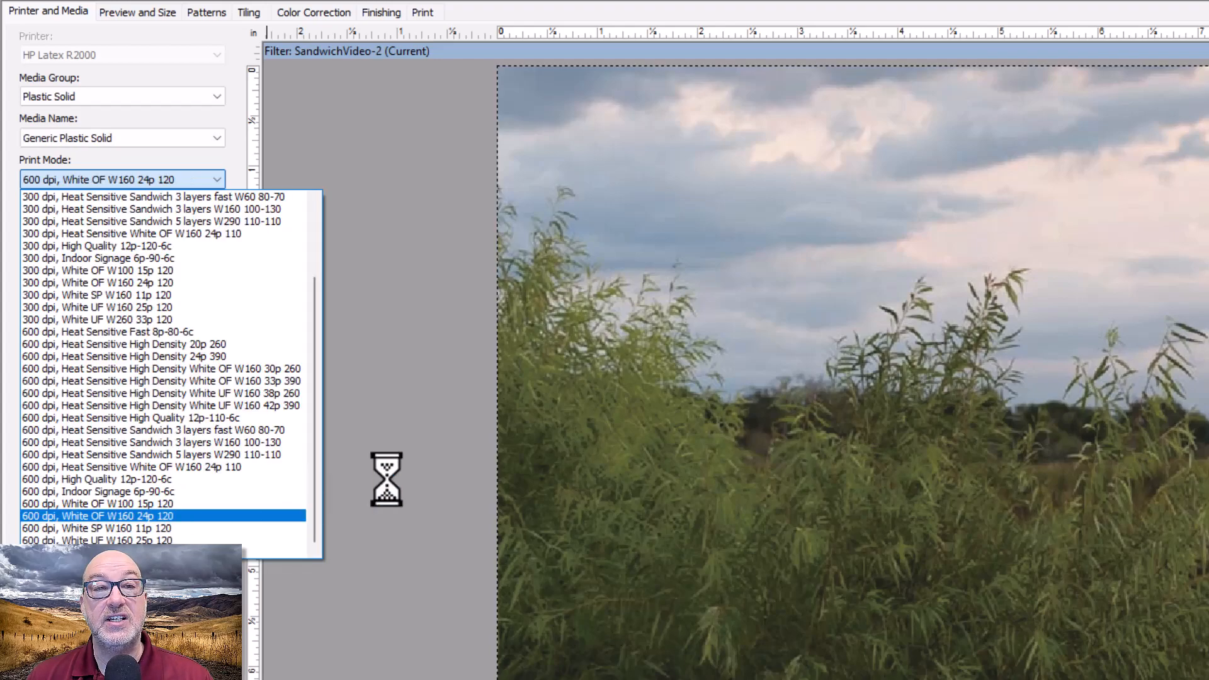
left_click(98, 514)
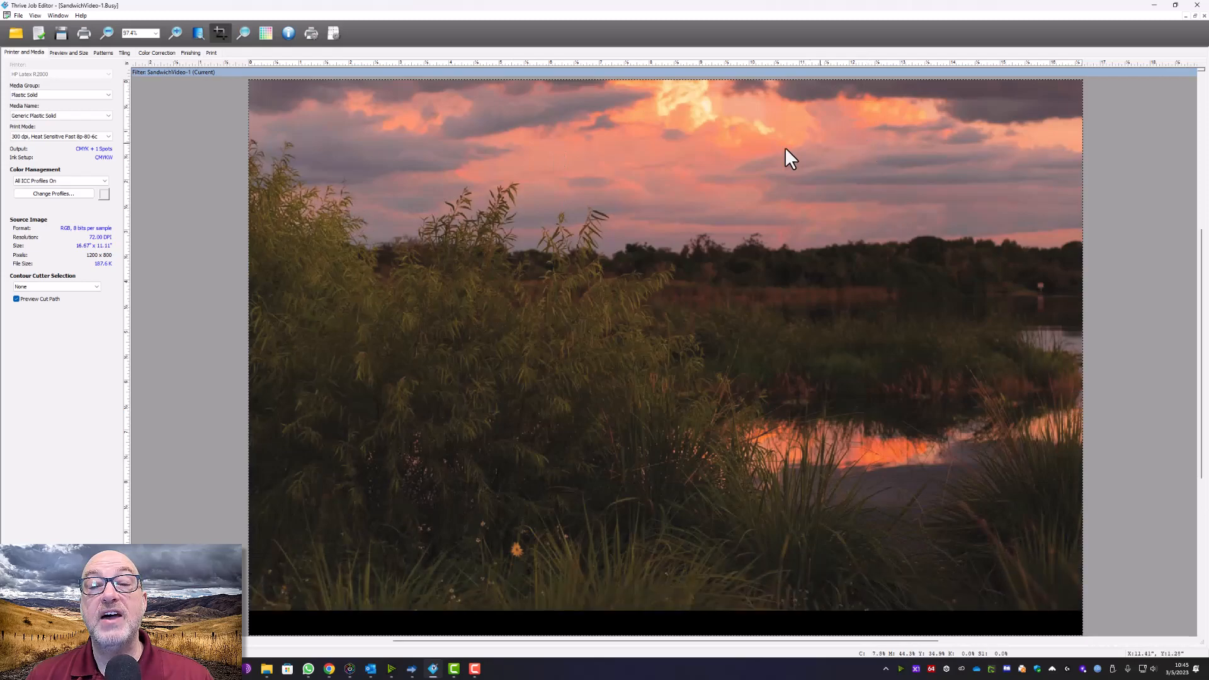
mouse_move(875, 169)
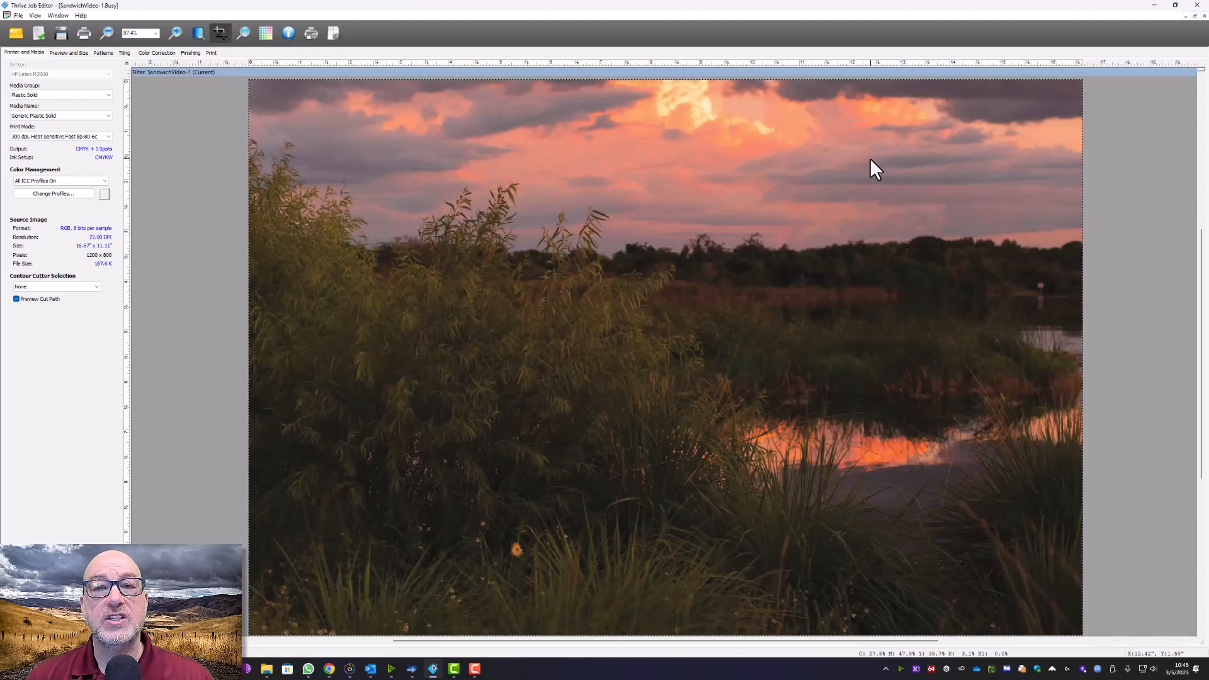
mouse_move(651, 162)
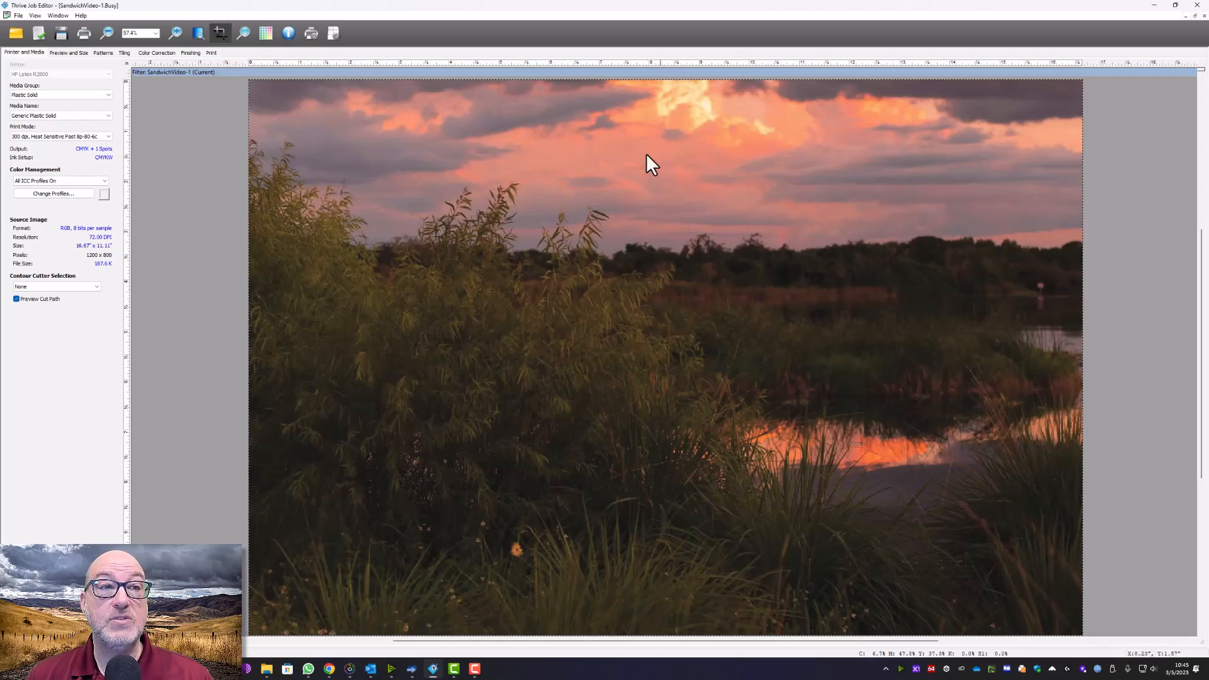
- Switch SandwichVideo-1's Print Mode to 600 dpi, White OF W160 24p 120 and queue it
left_click(107, 137)
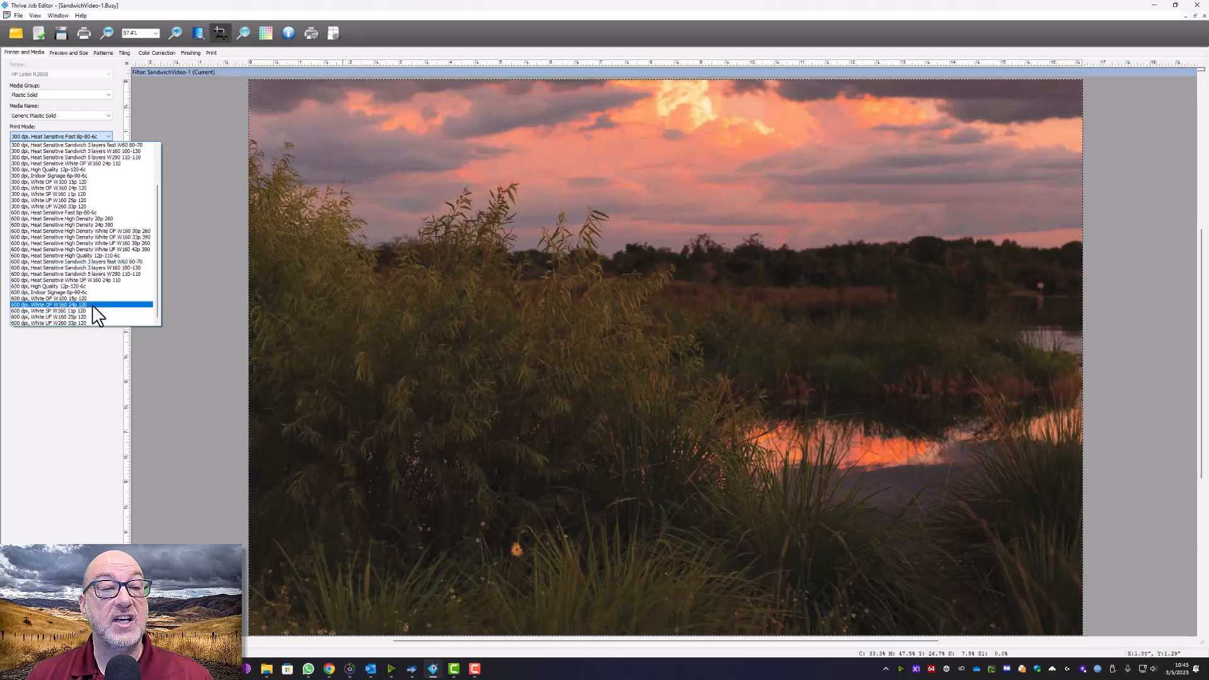
left_click(81, 305)
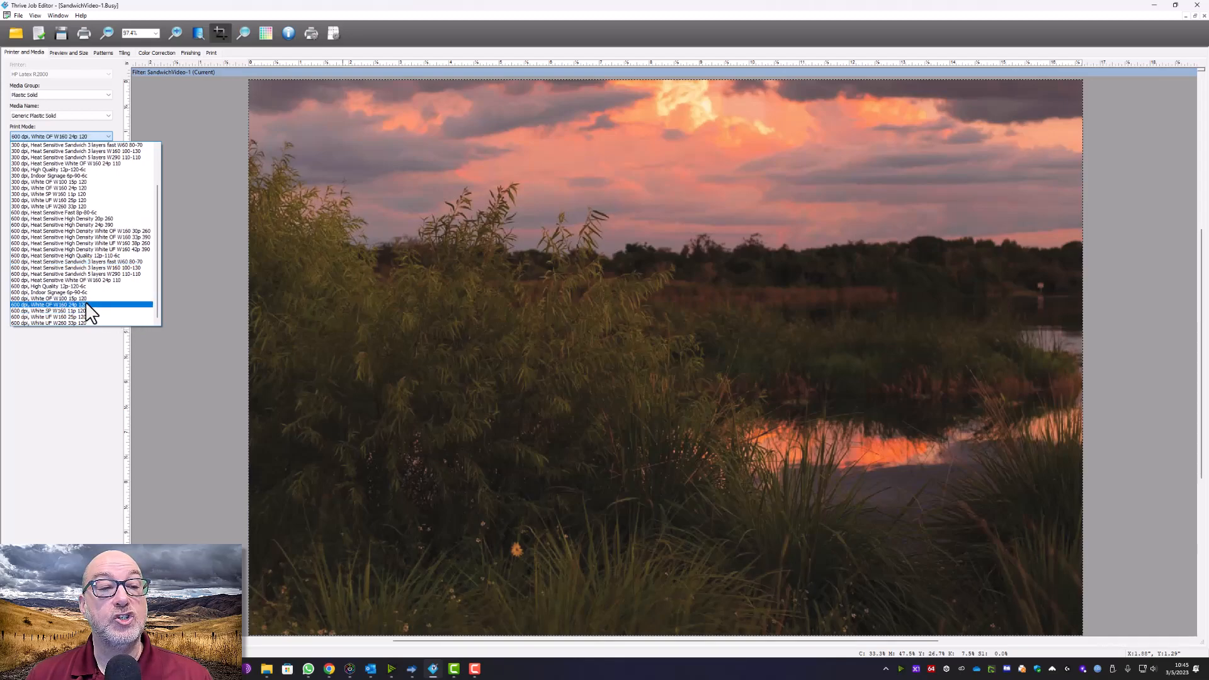
left_click(50, 304)
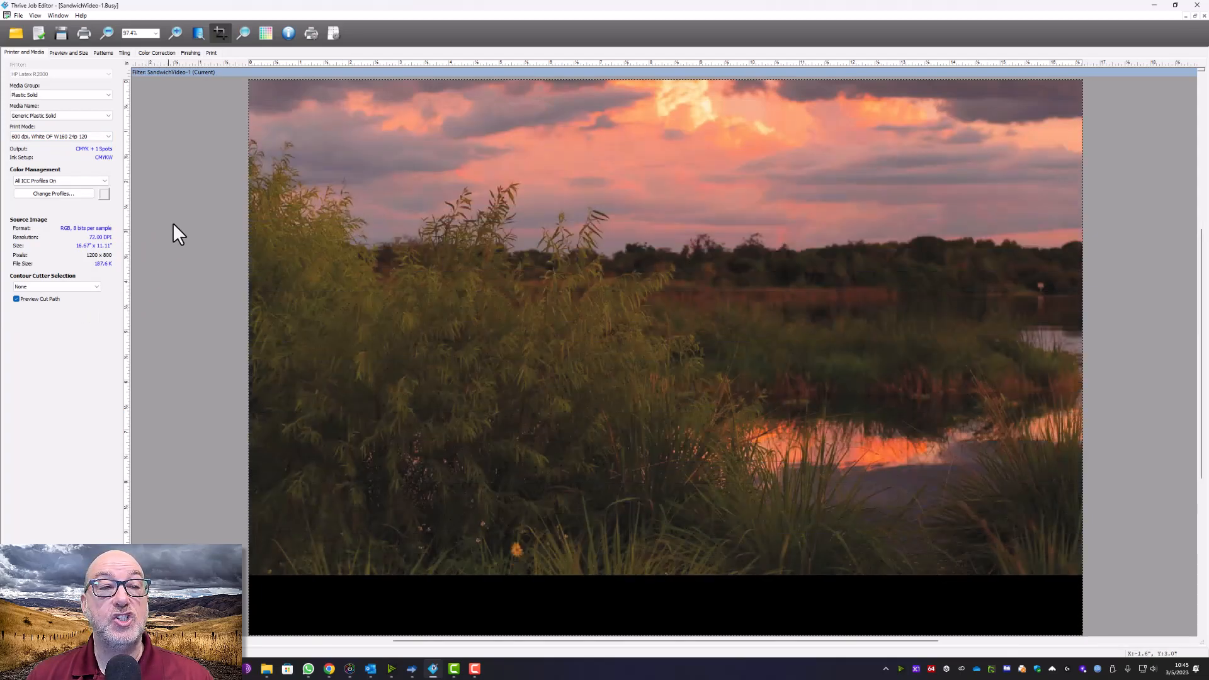
left_click(210, 52)
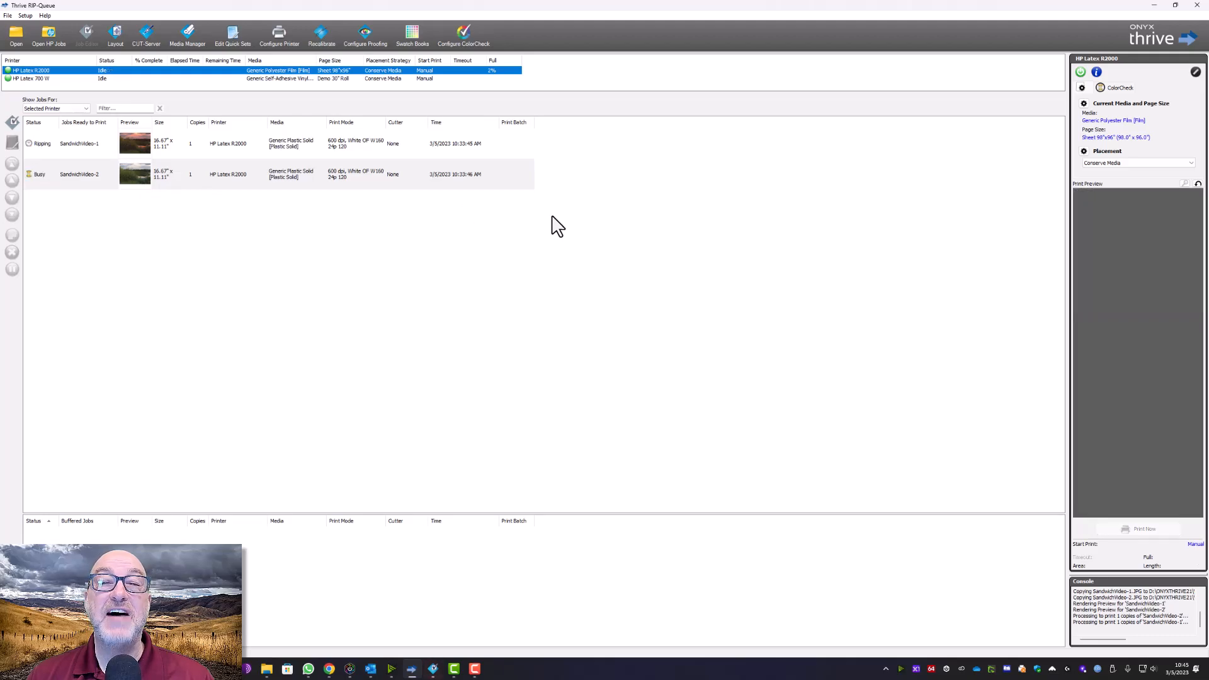
mouse_move(563, 176)
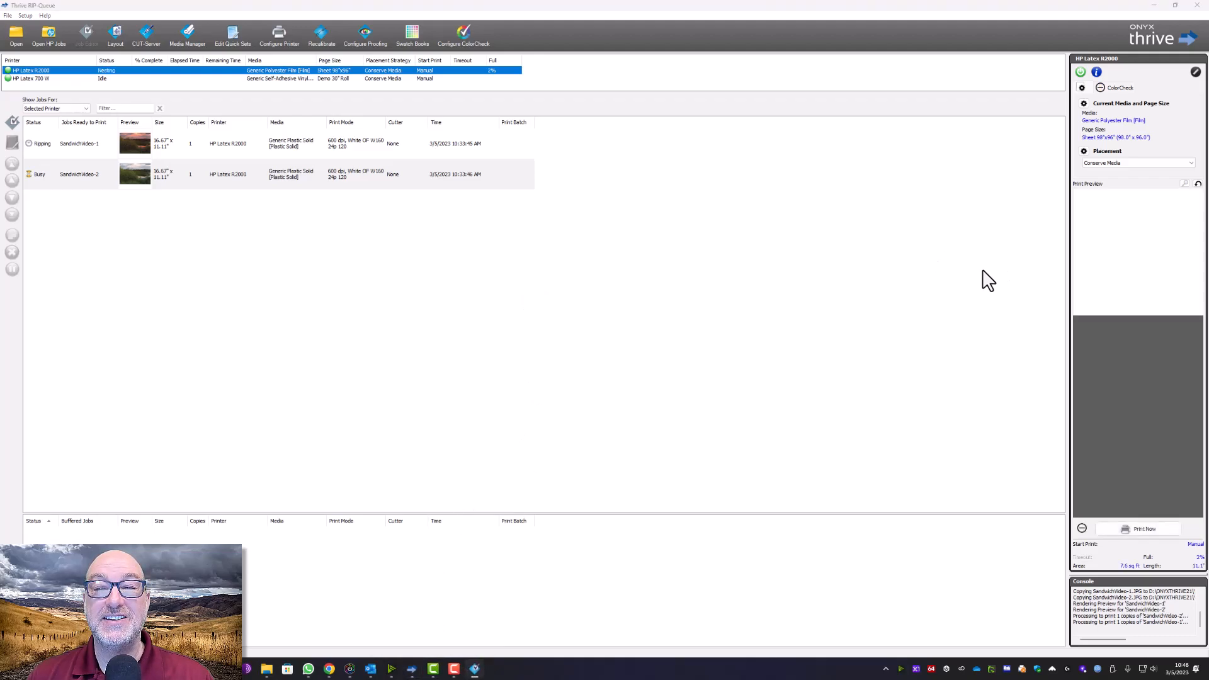
- Open SandwichVideo-2 from the RIP-Queue jobs list in Job Editor
double_click(135, 174)
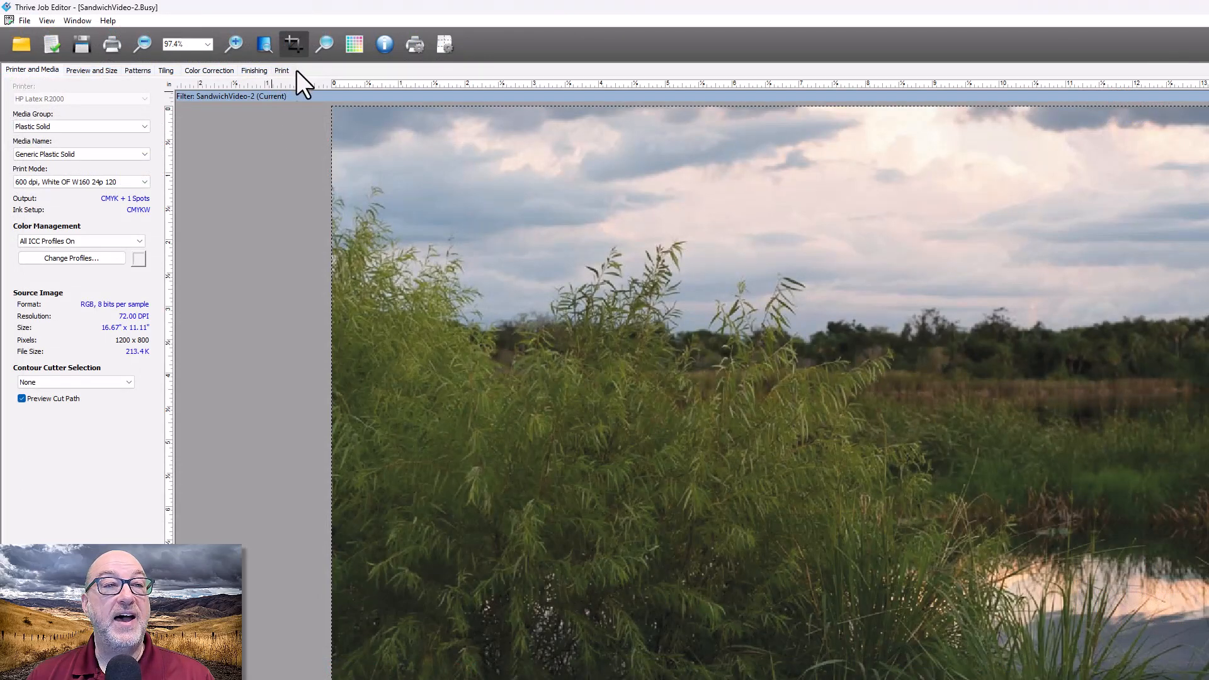
- Enable Spot Layer Generation via the Spot Layer Tool, then open it for SandwichVideo-1
left_click(208, 70)
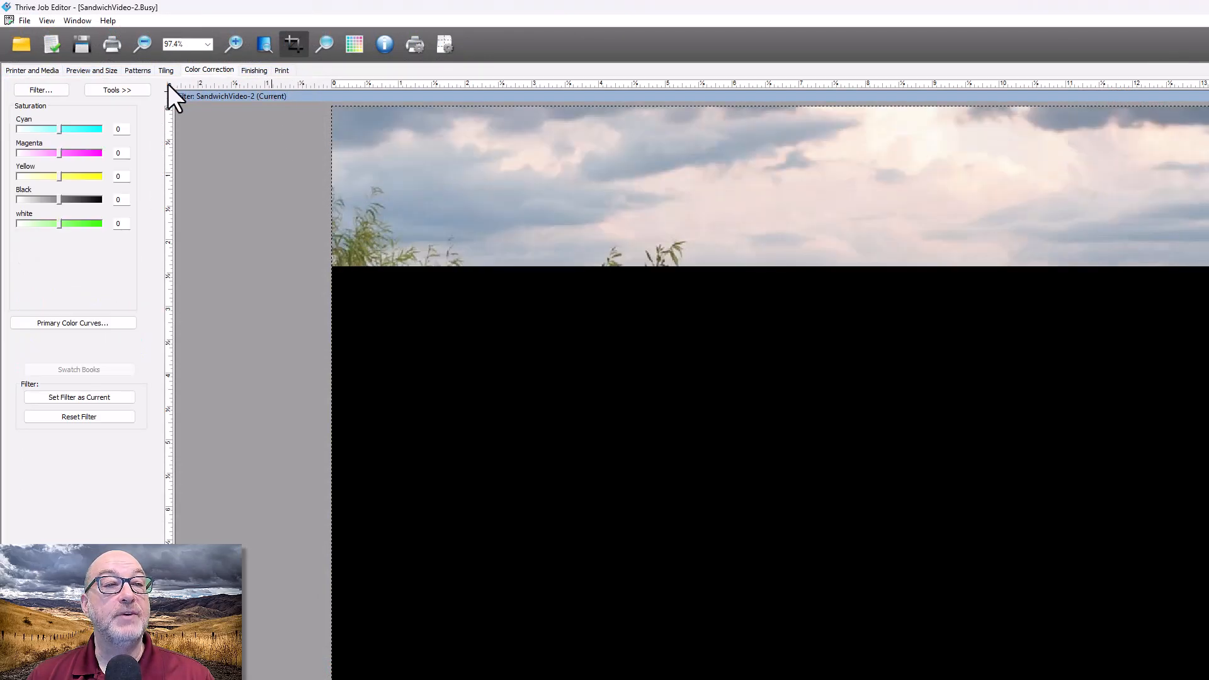
left_click(116, 89)
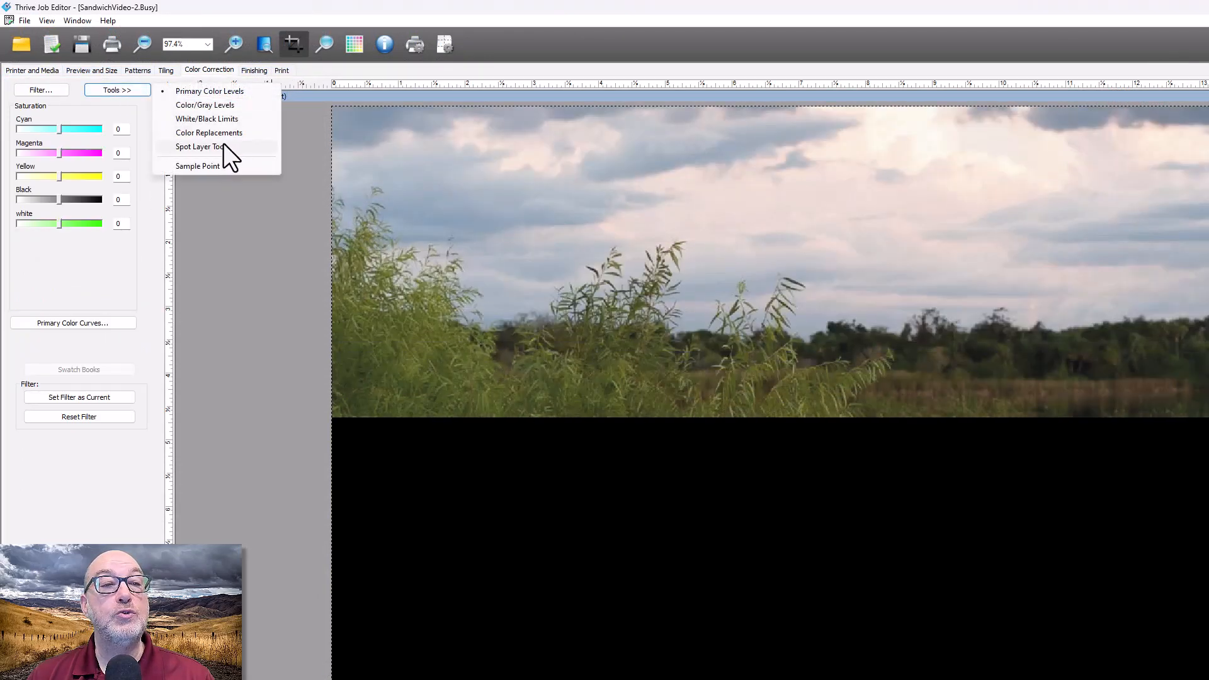
left_click(202, 146)
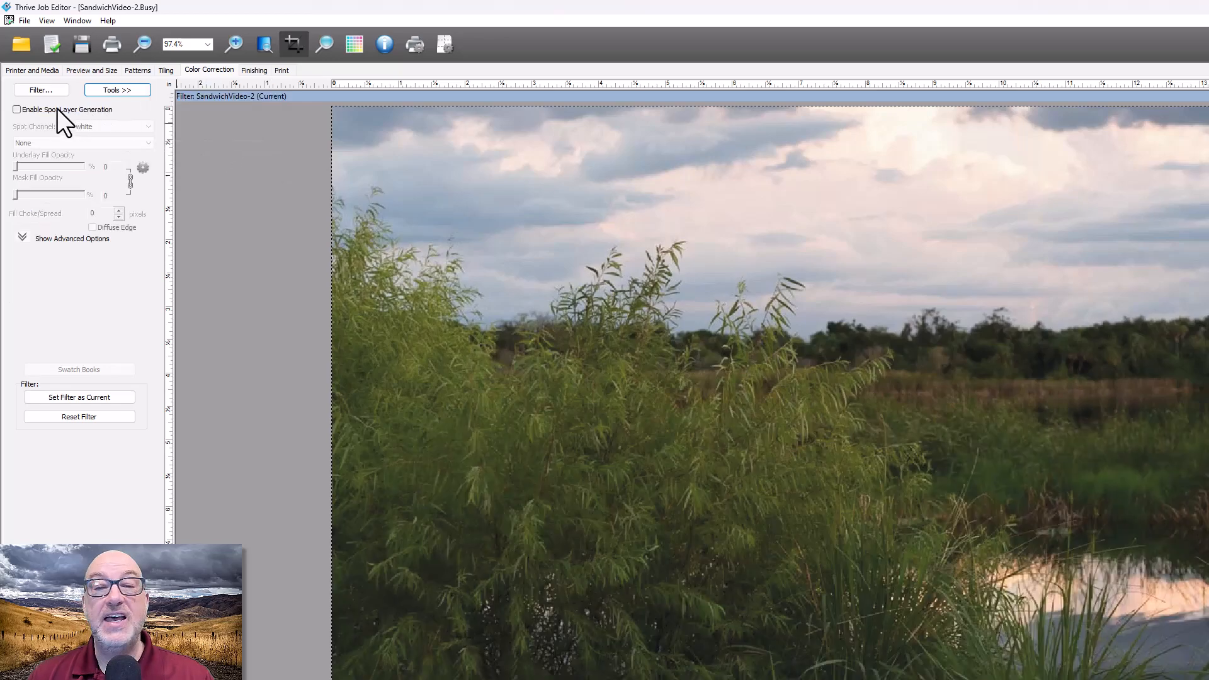
left_click(17, 109)
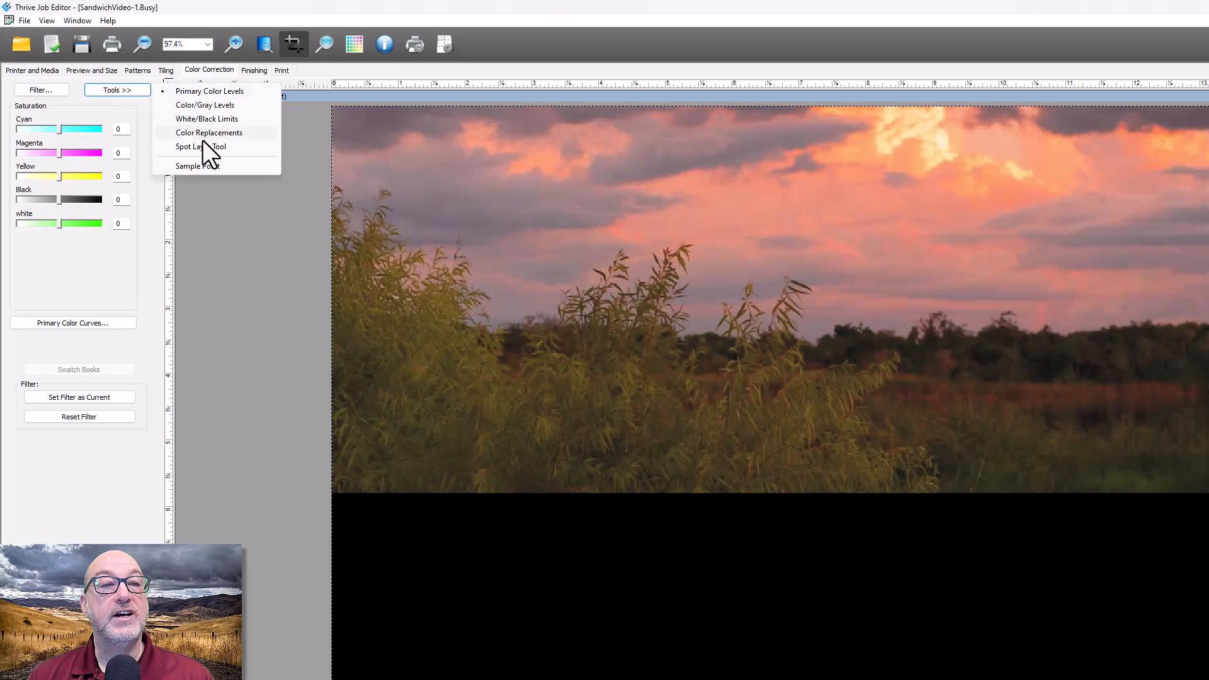
left_click(200, 146)
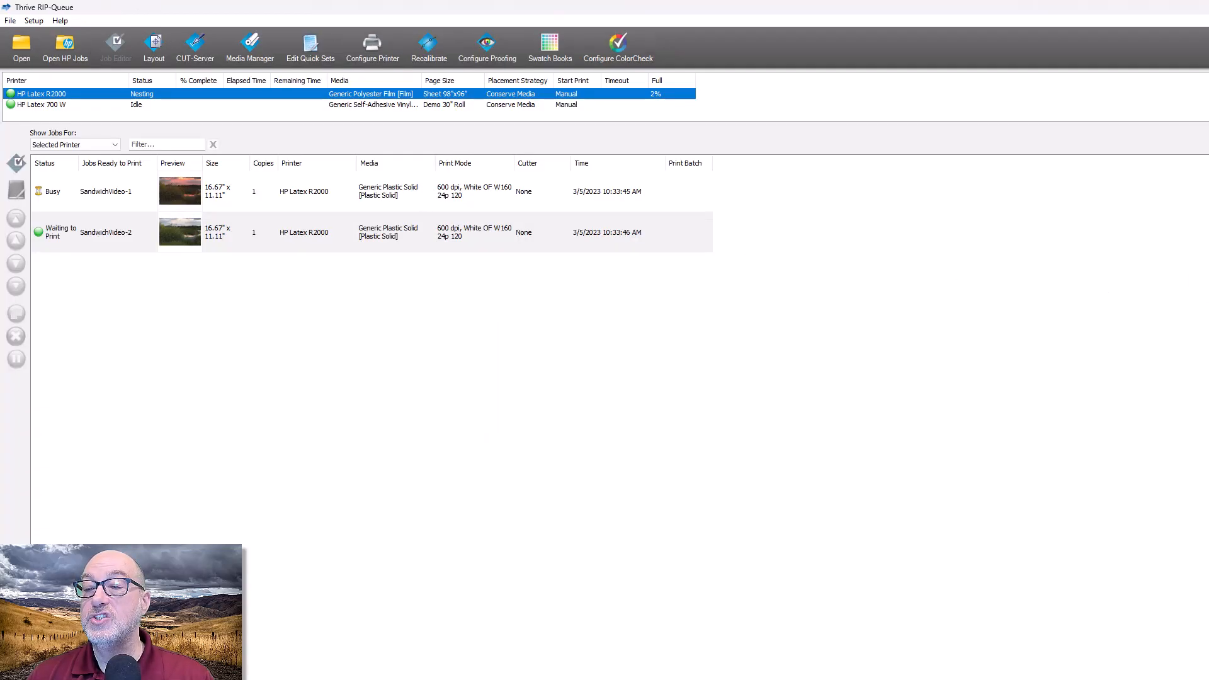
mouse_move(265, 258)
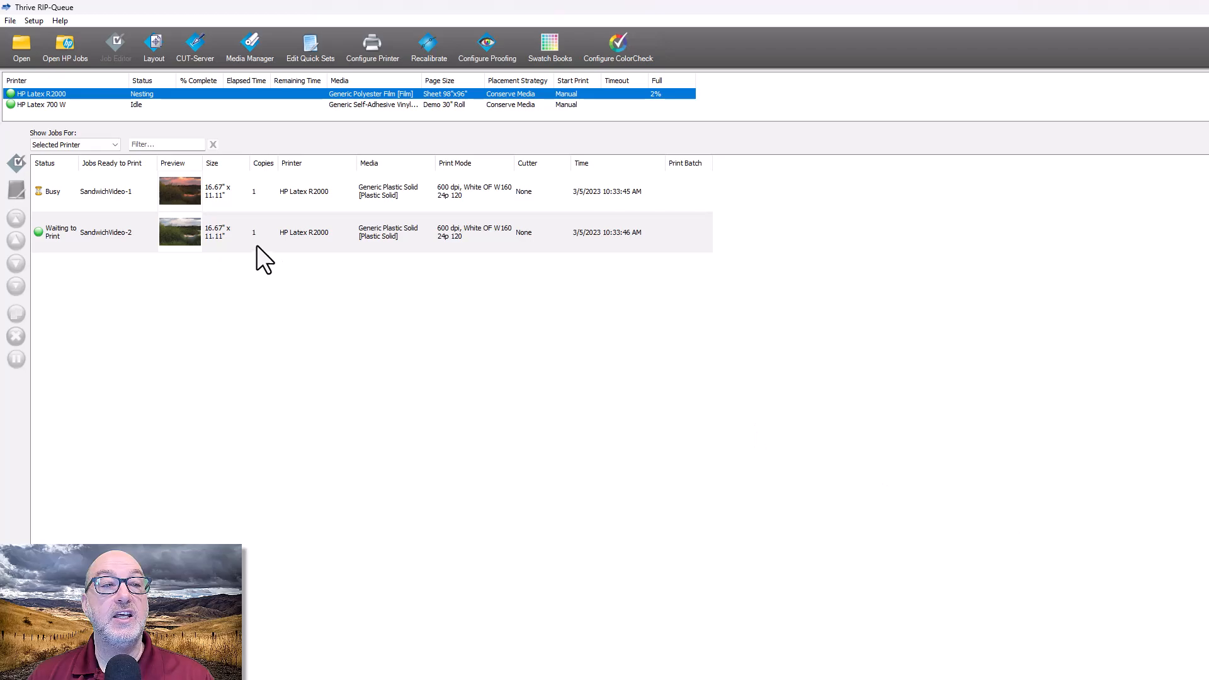
mouse_move(237, 221)
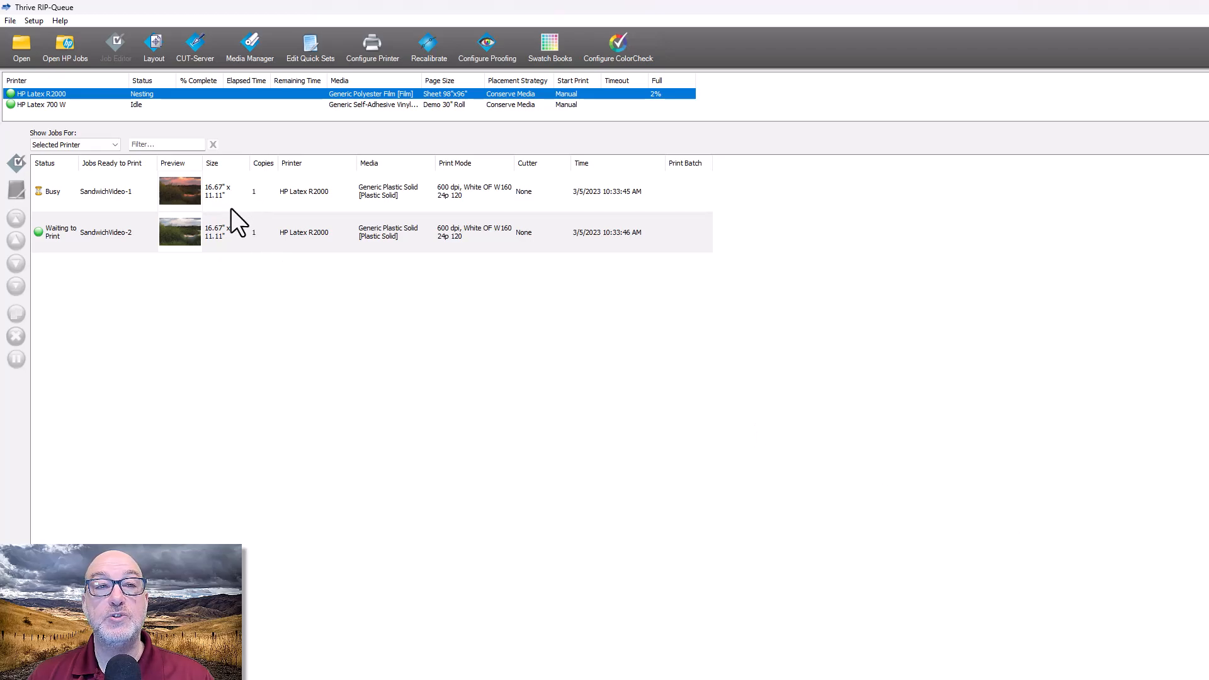
mouse_move(270, 200)
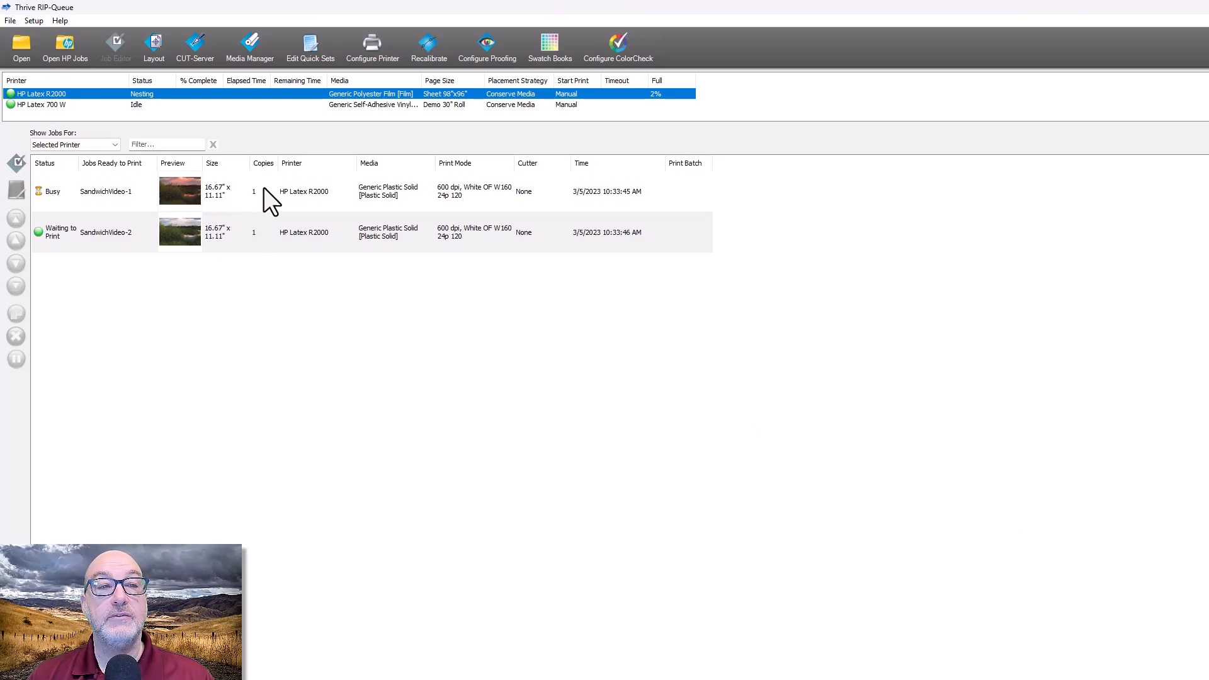
mouse_move(268, 216)
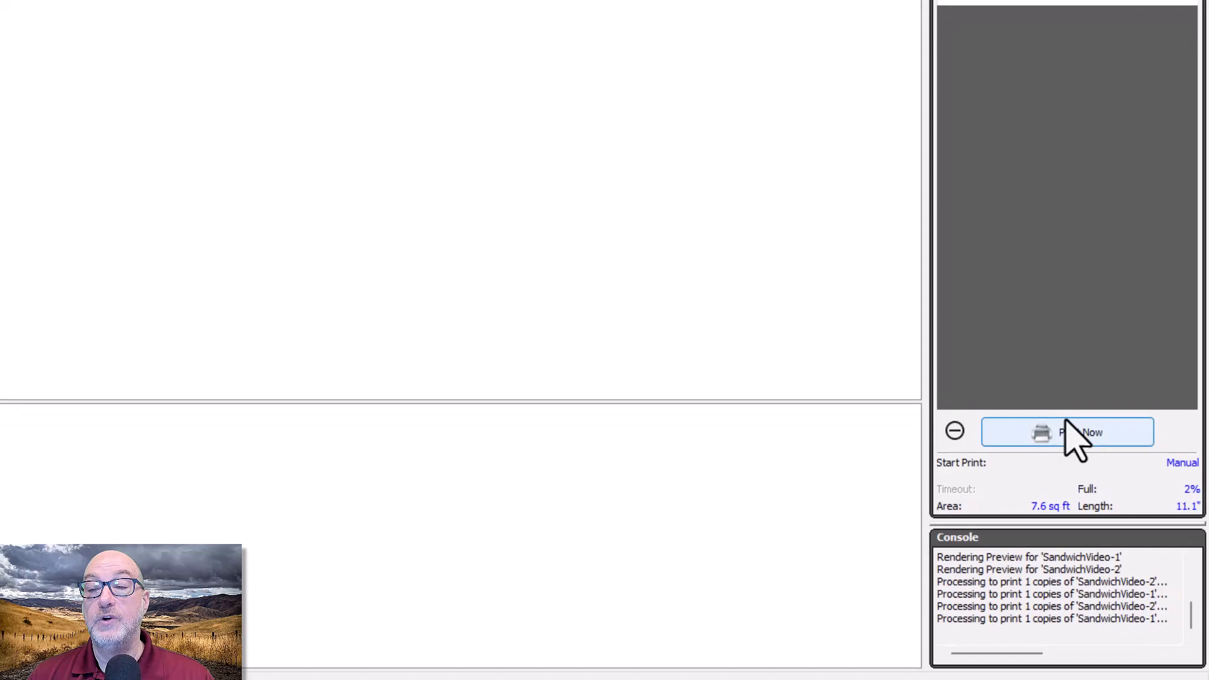
mouse_move(790, 239)
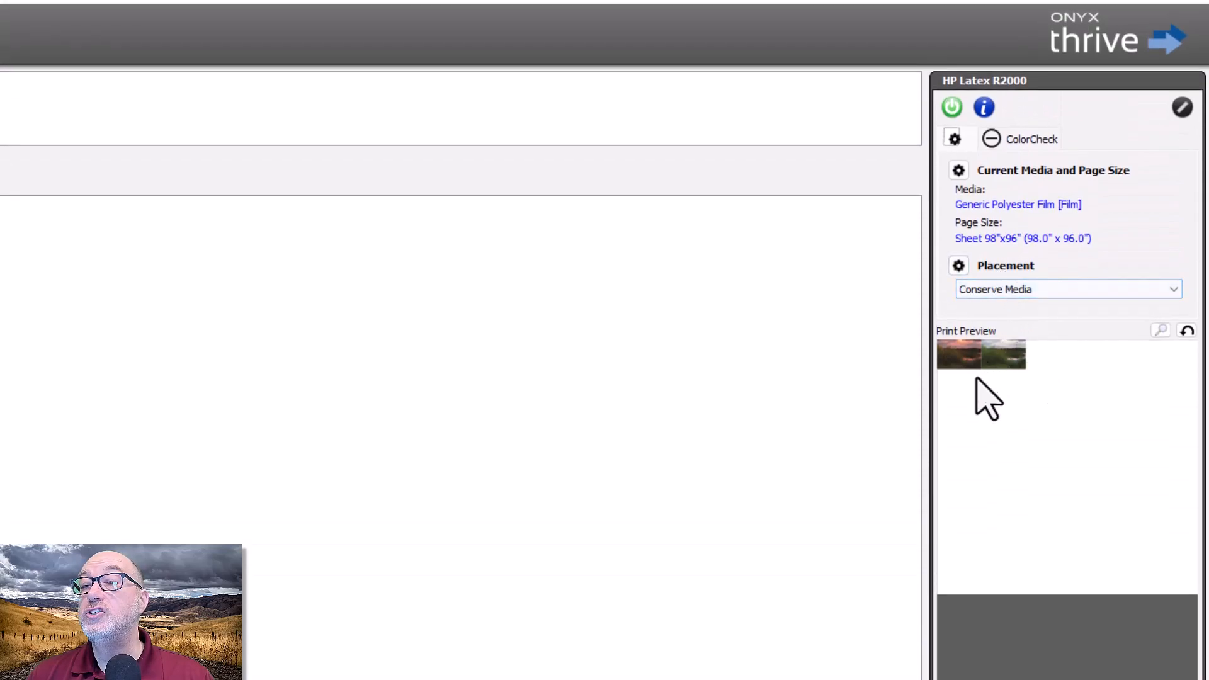
- Set the HP Latex R2000 placement to Print Jobs Individually
left_click(1067, 289)
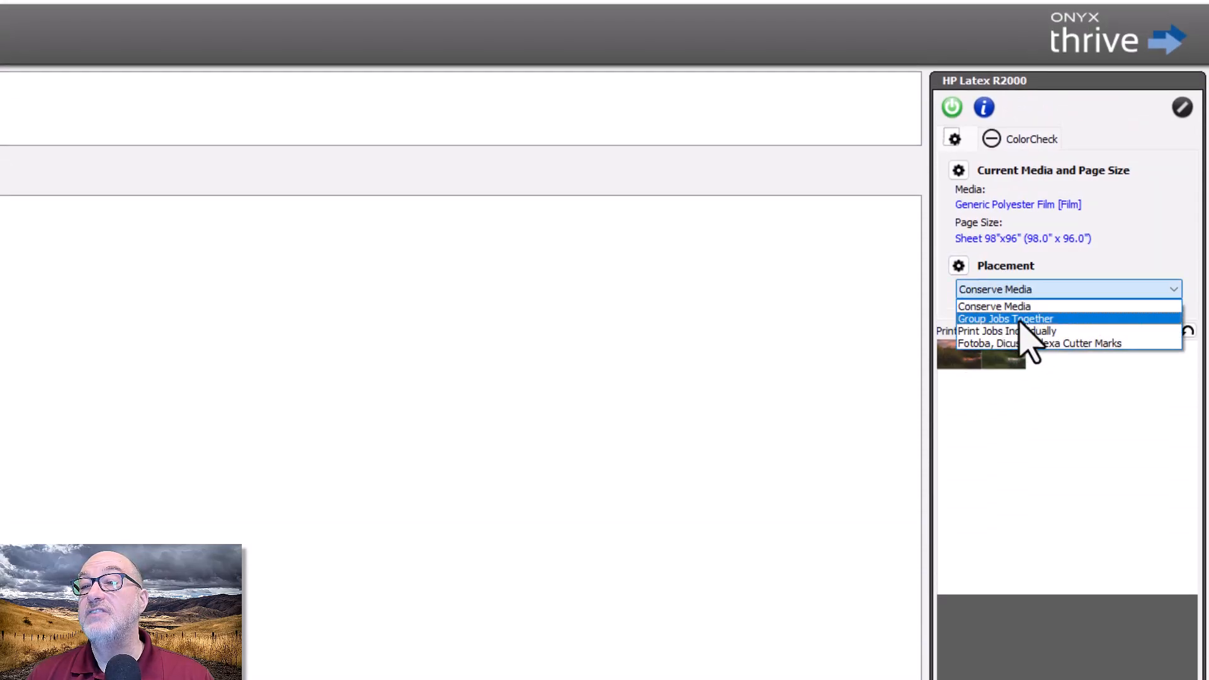
left_click(1002, 330)
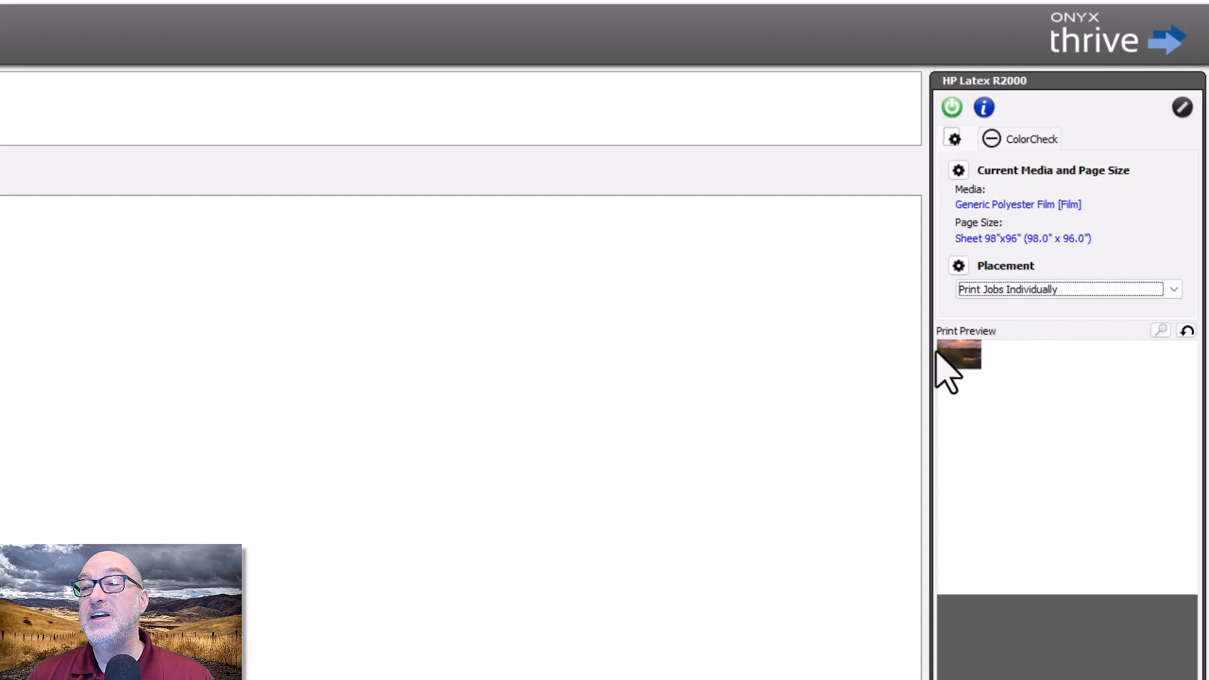
mouse_move(967, 367)
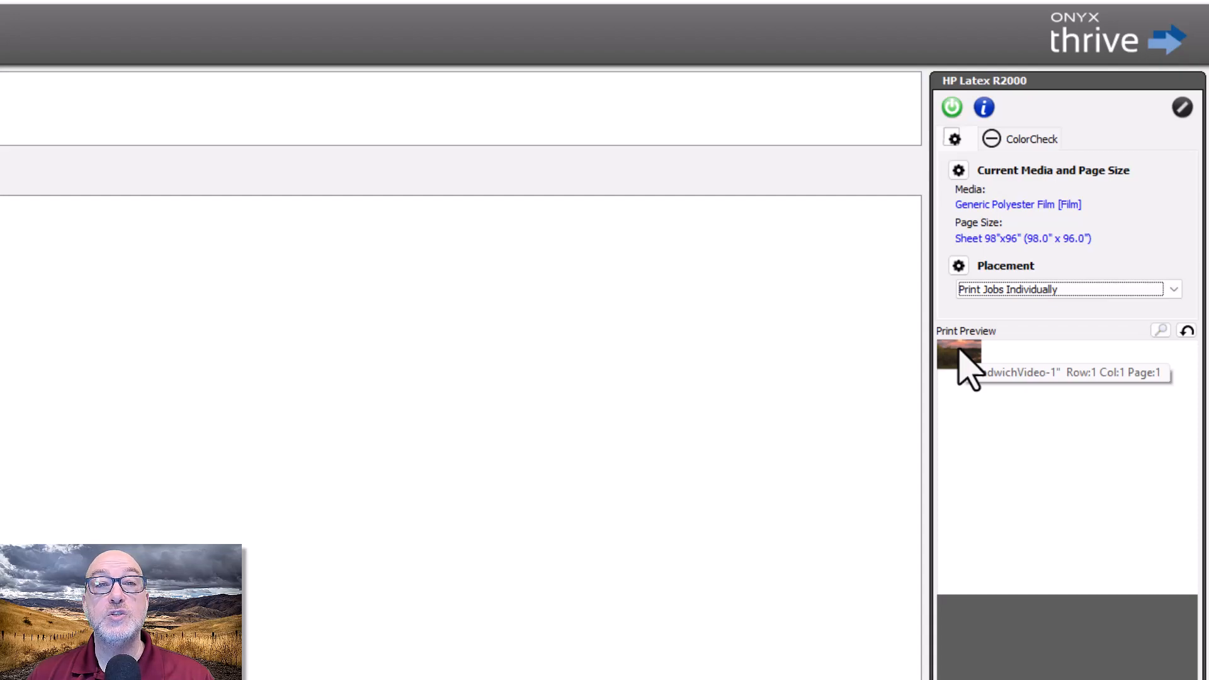
mouse_move(620, 439)
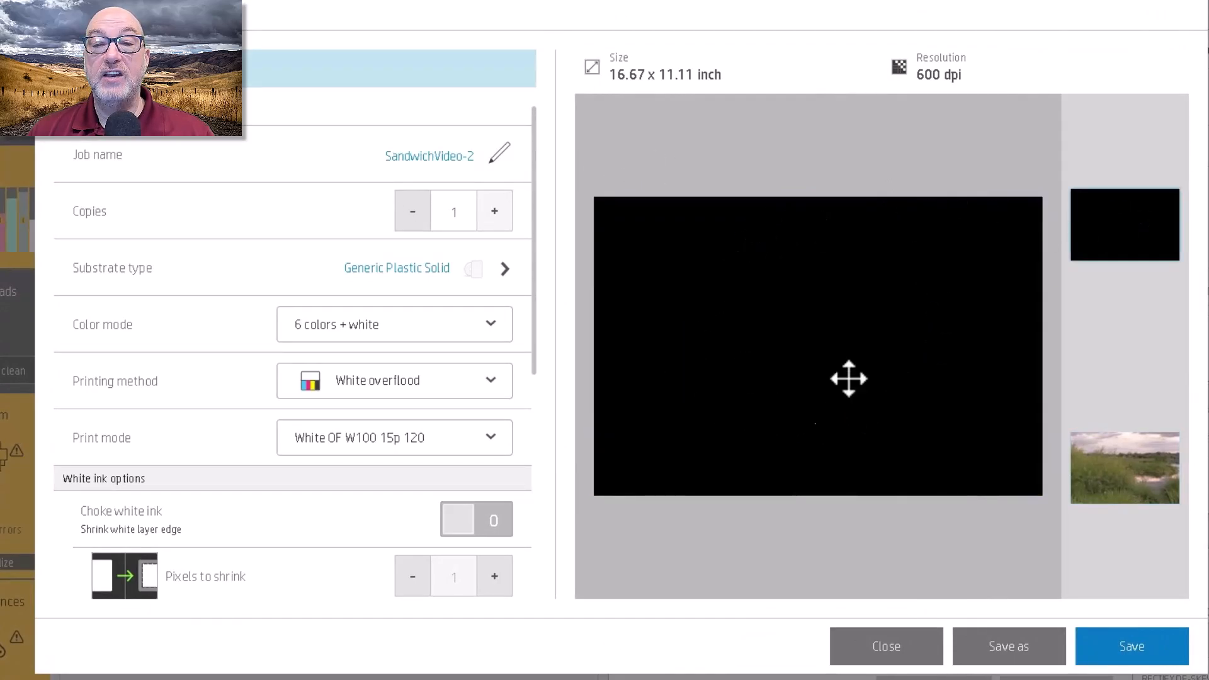
mouse_move(1124, 466)
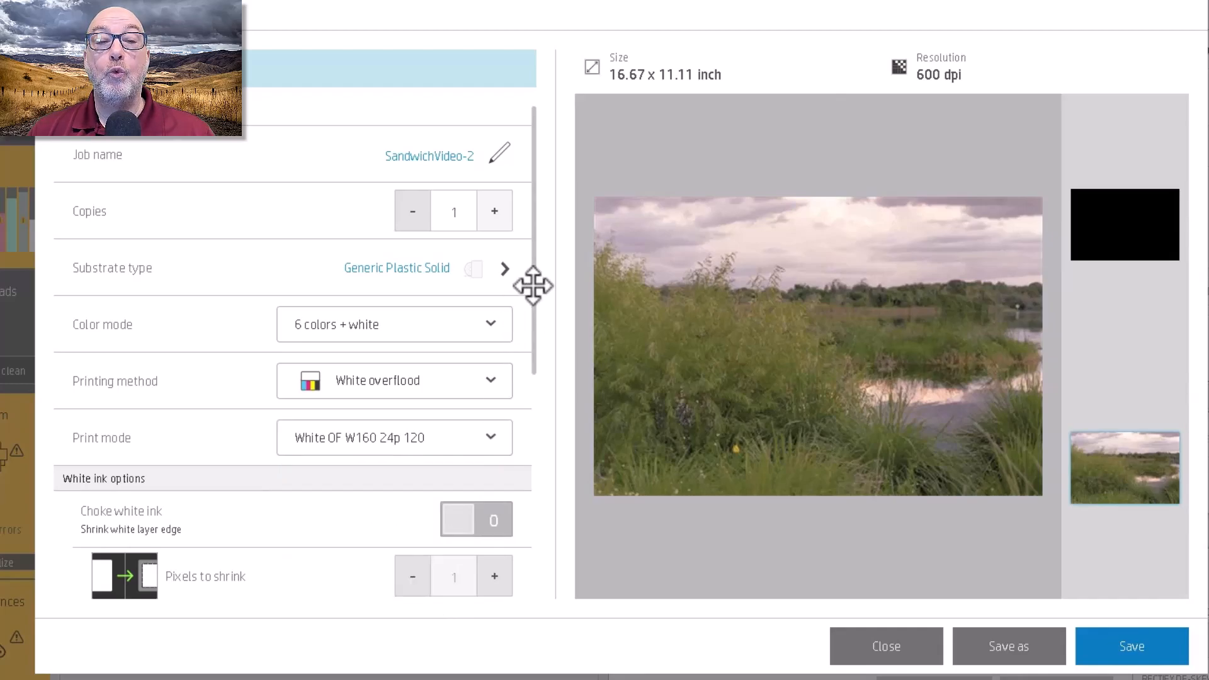
mouse_move(513, 301)
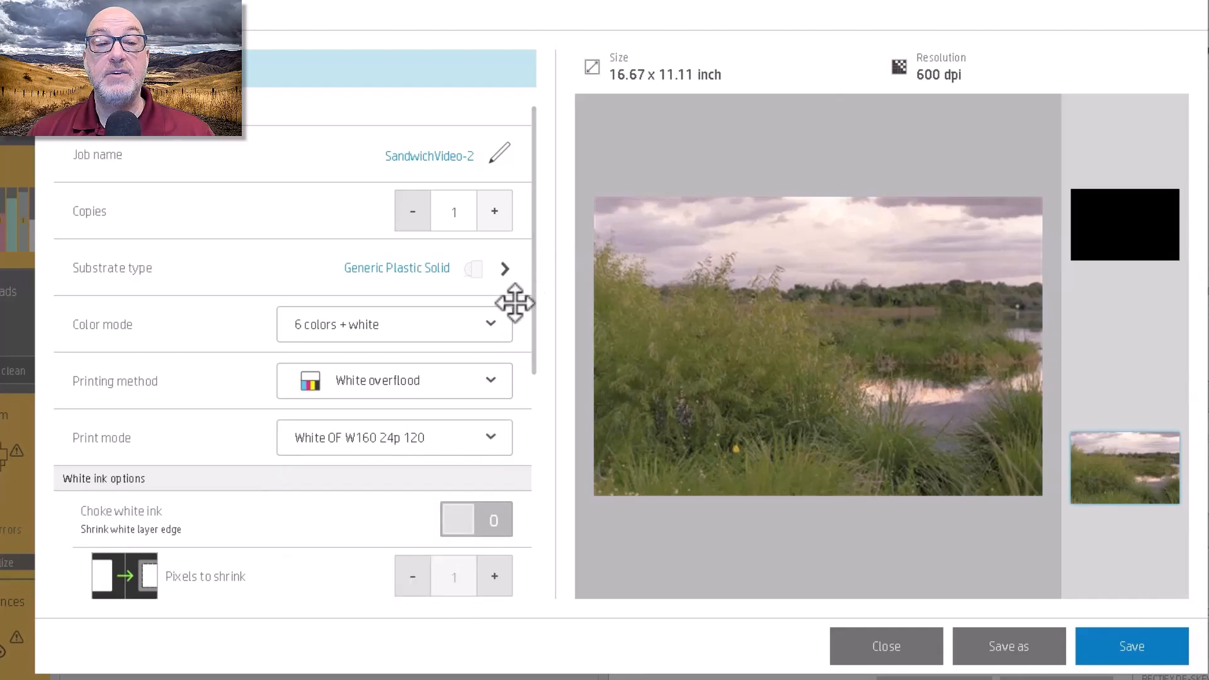
mouse_move(443, 343)
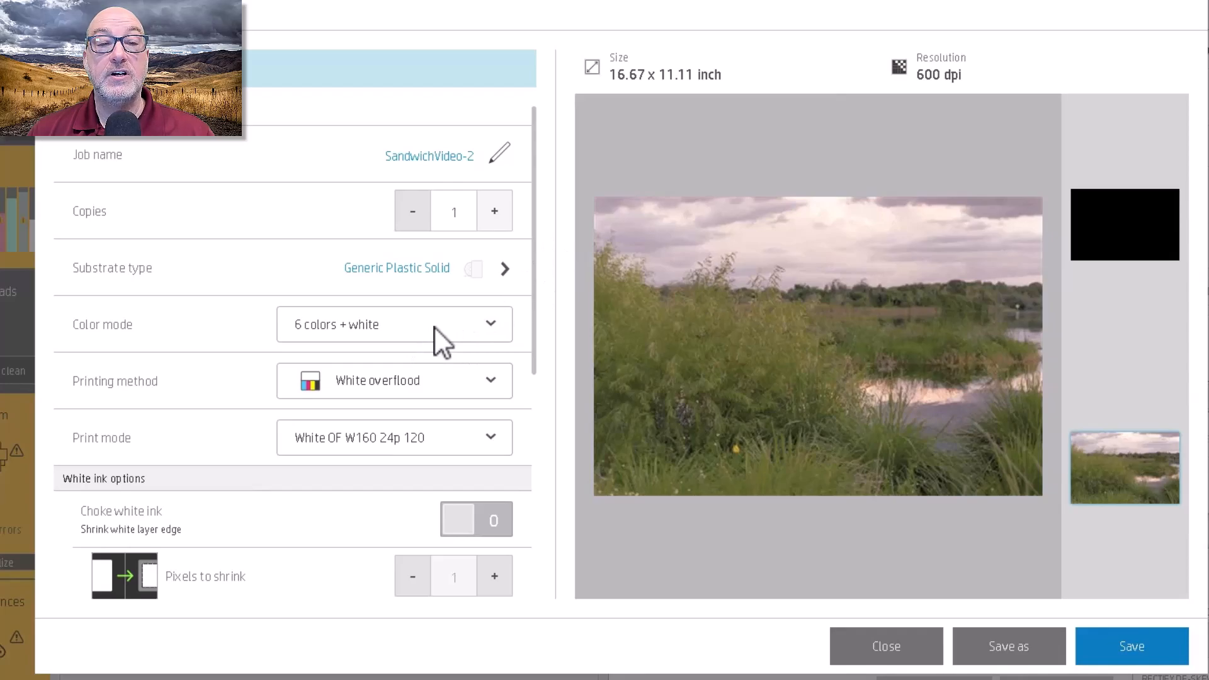
- Use Sandwich colour mode, 3 layers, Heat Sensitive Sandwich 3 layers, and choke white by 4 pixels
left_click(392, 324)
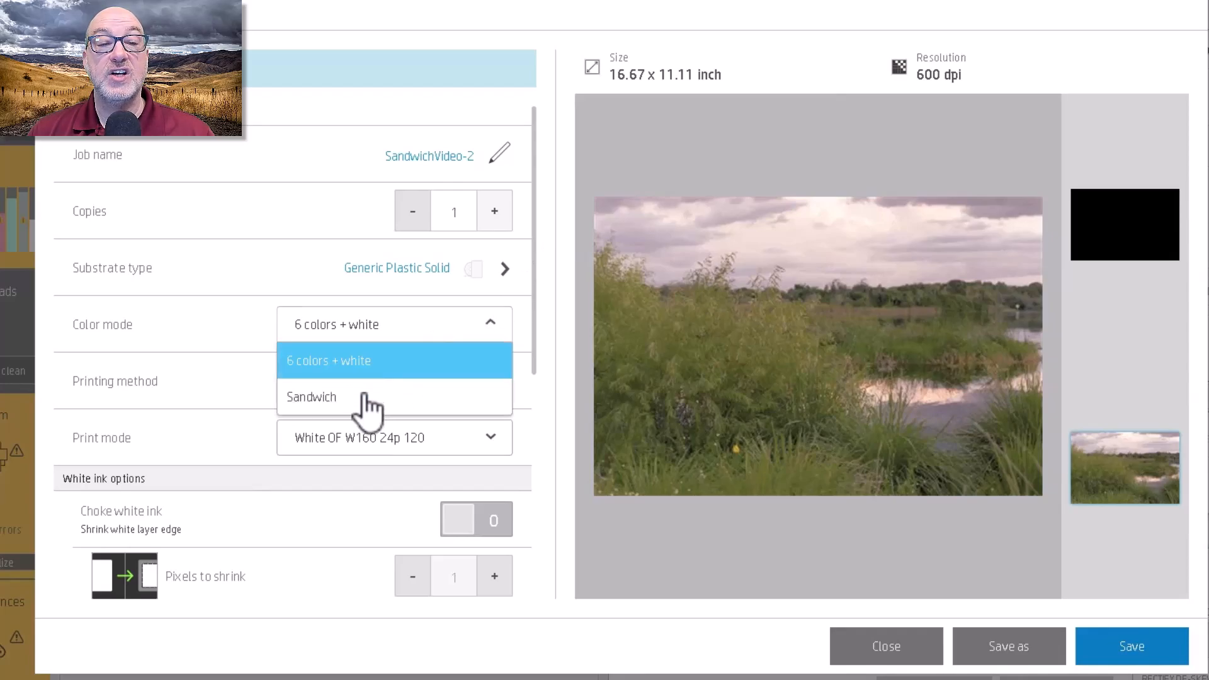
left_click(311, 396)
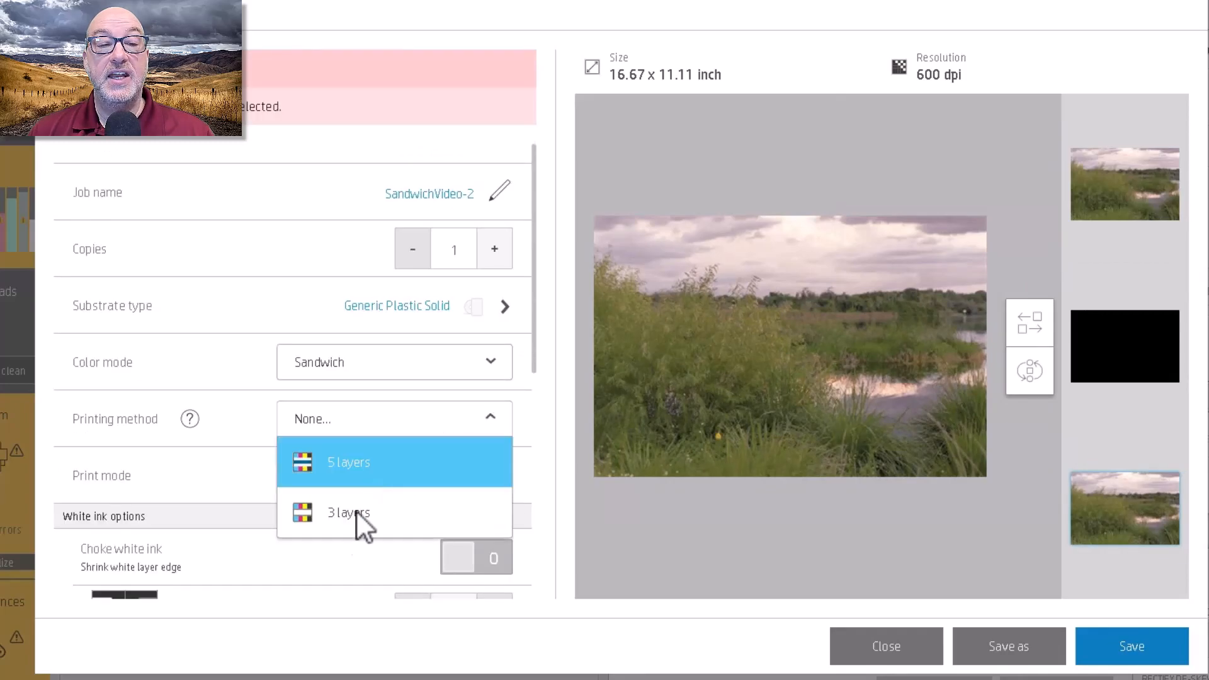
mouse_move(358, 512)
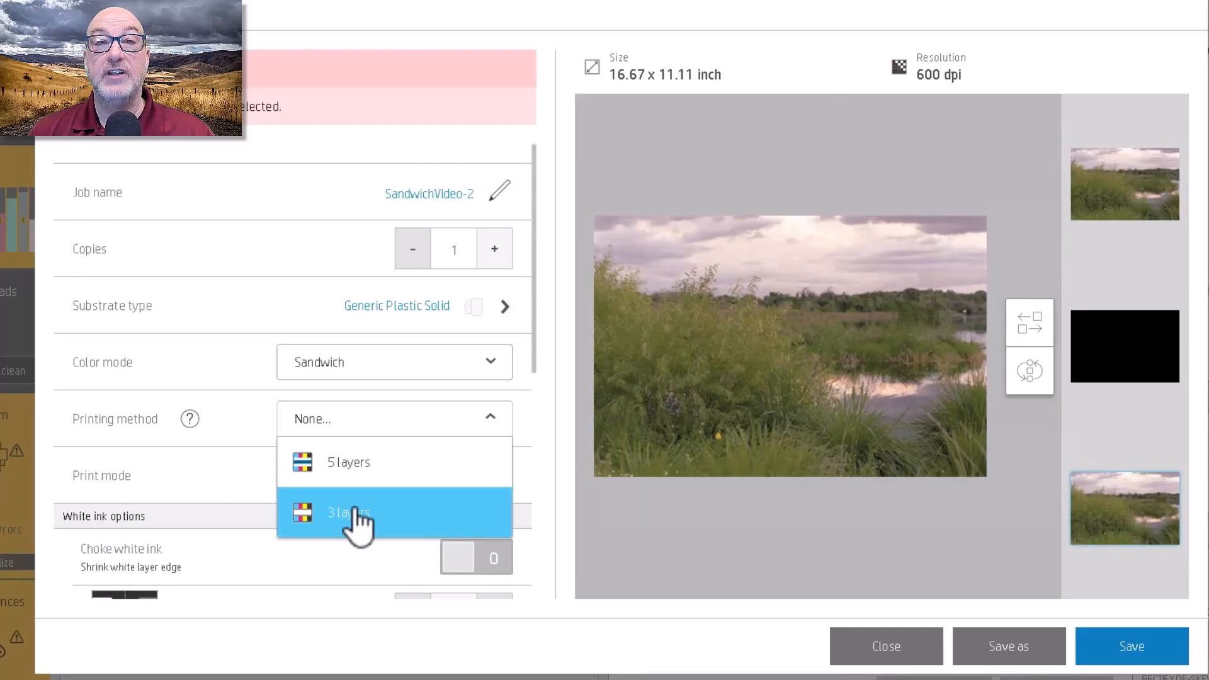
left_click(348, 513)
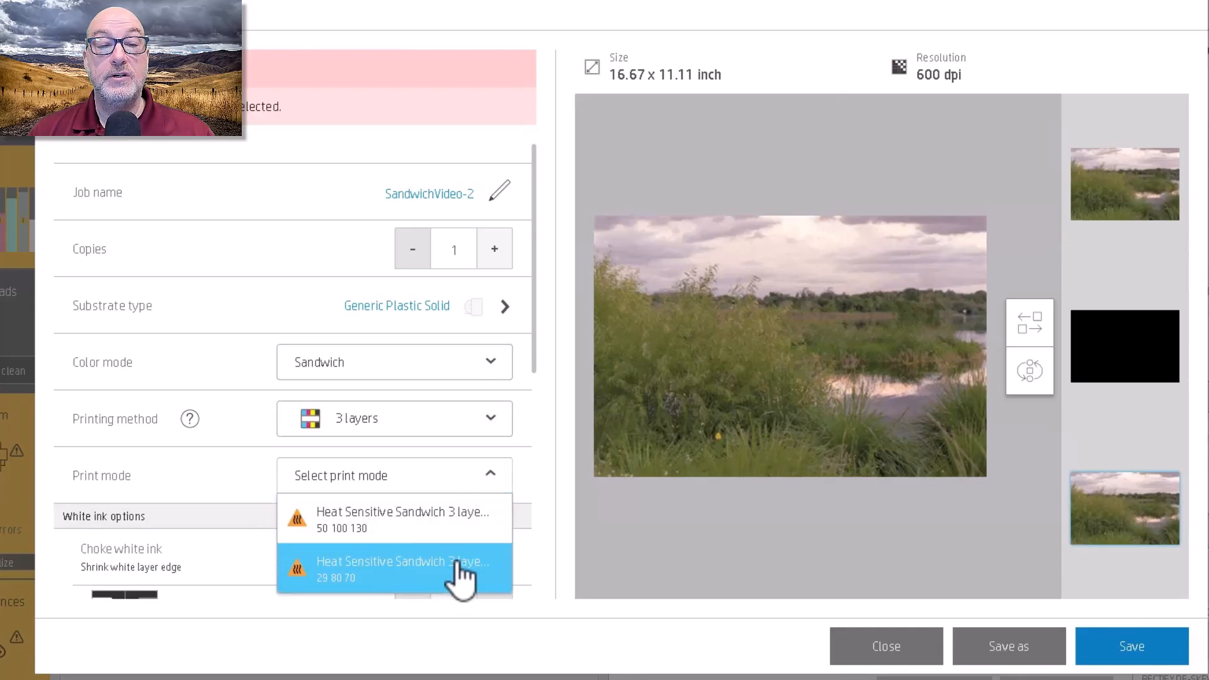
mouse_move(416, 519)
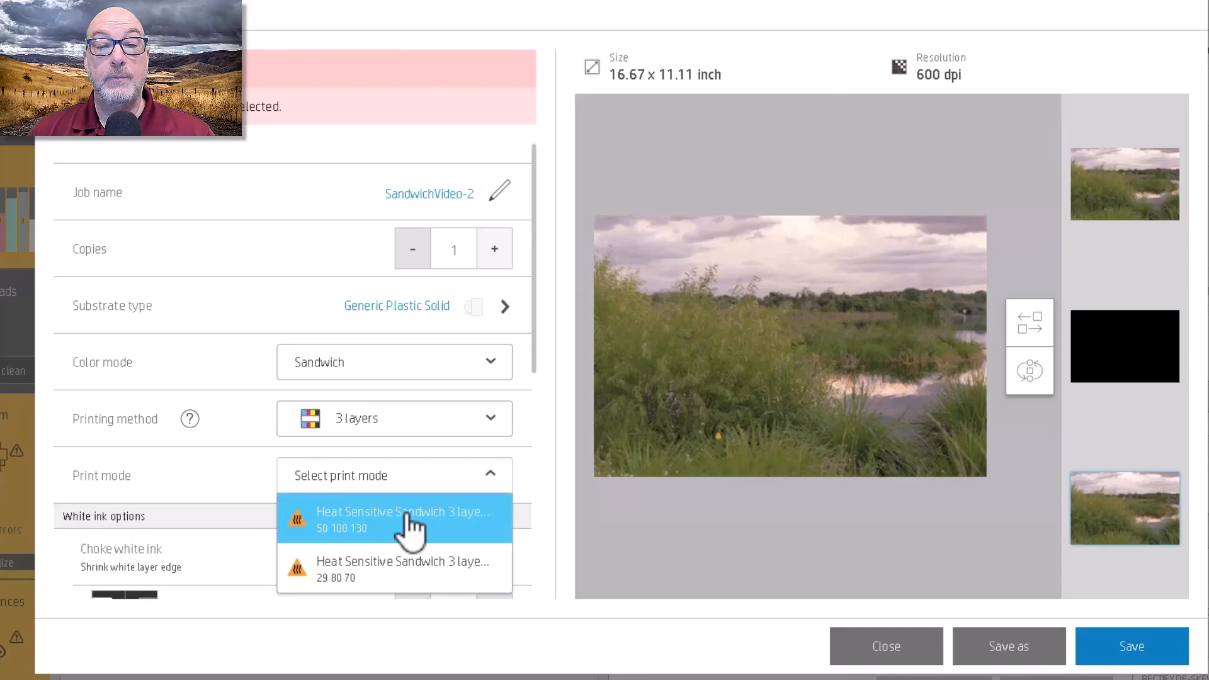
left_click(392, 519)
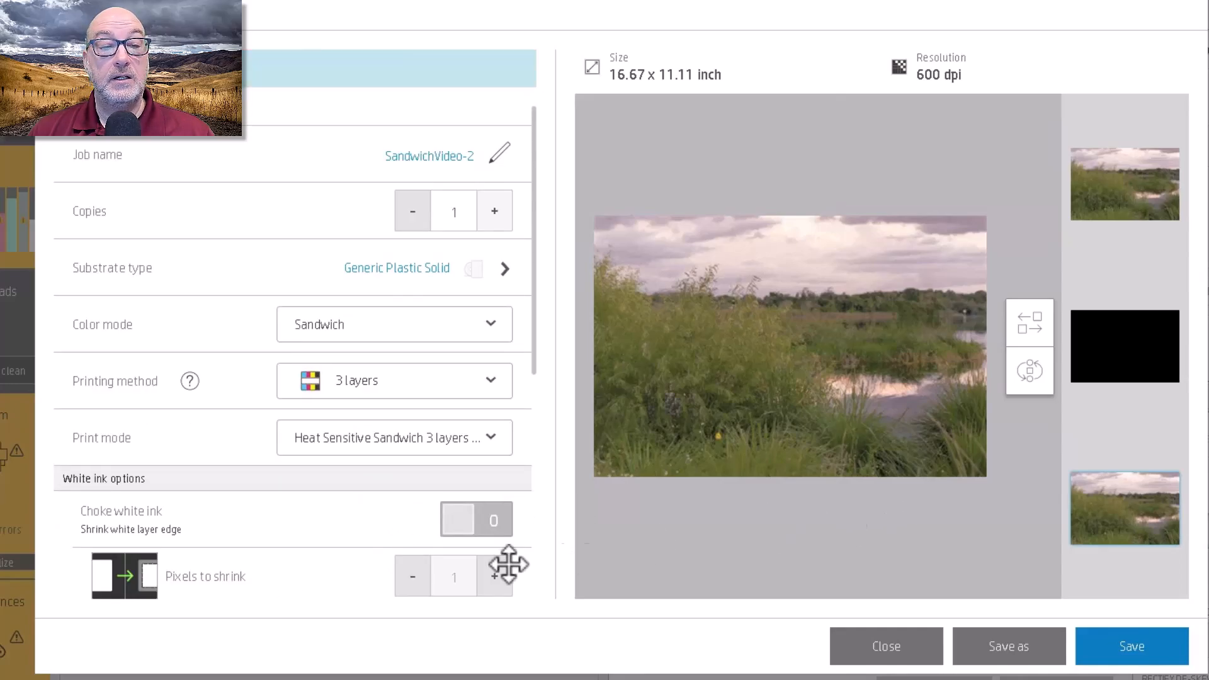
mouse_move(566, 453)
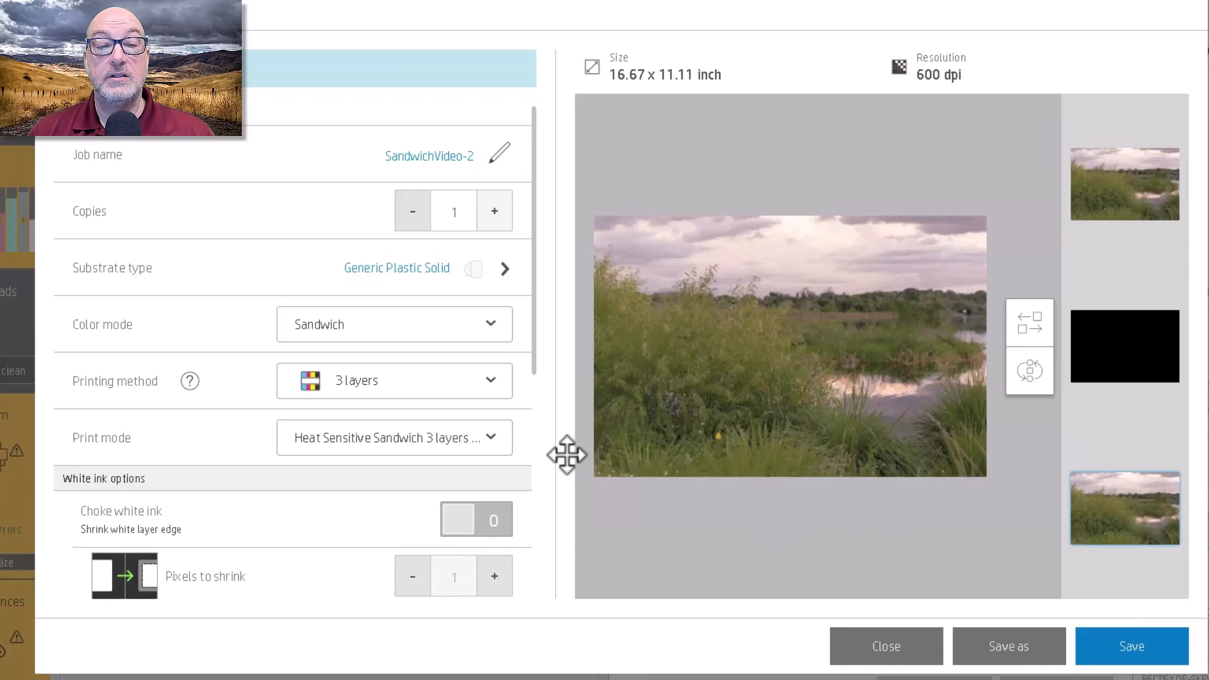
left_click(476, 519)
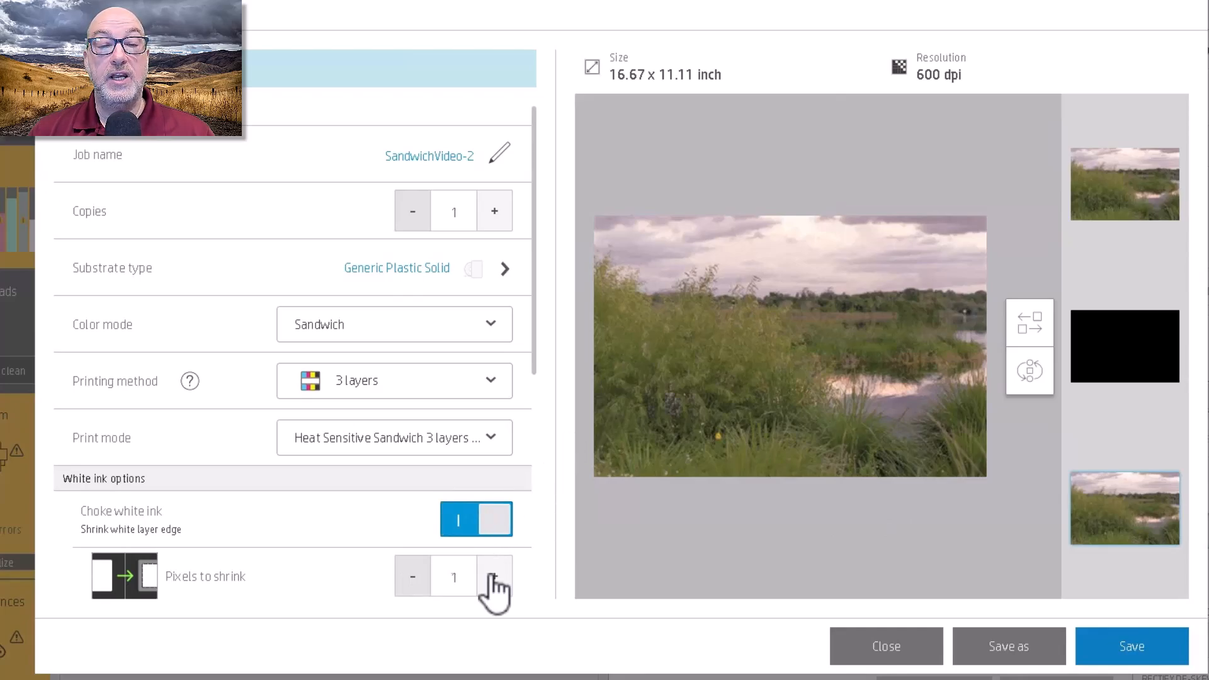
left_click(494, 576)
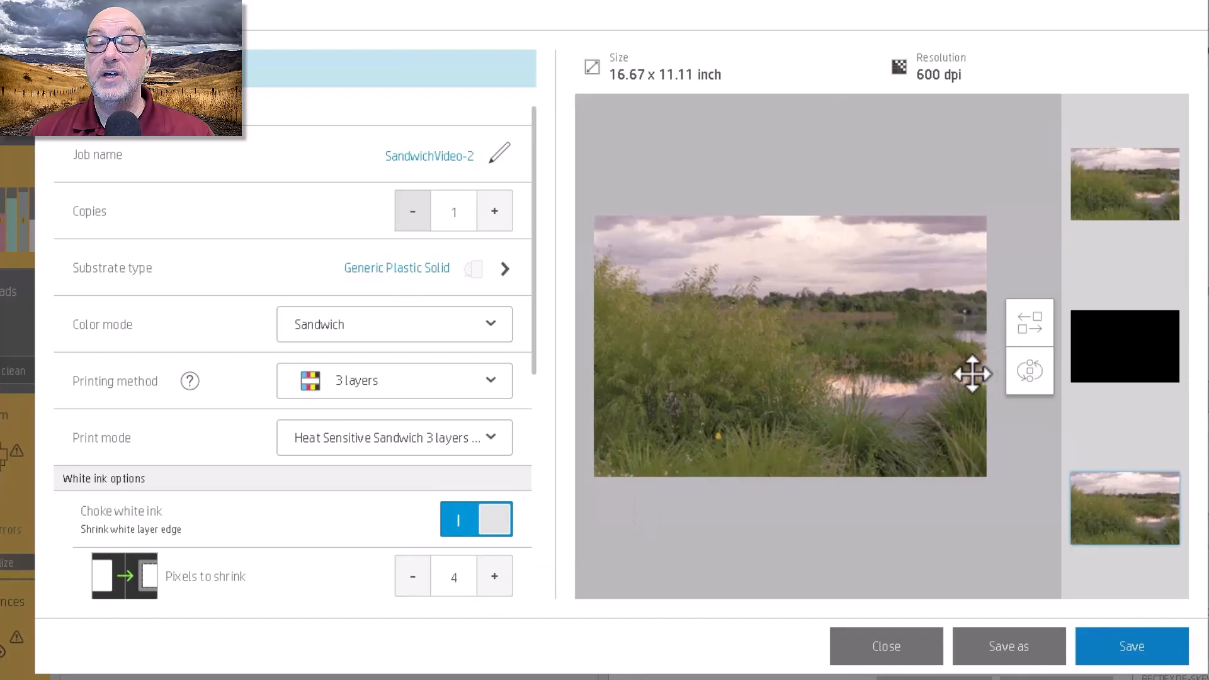
mouse_move(703, 525)
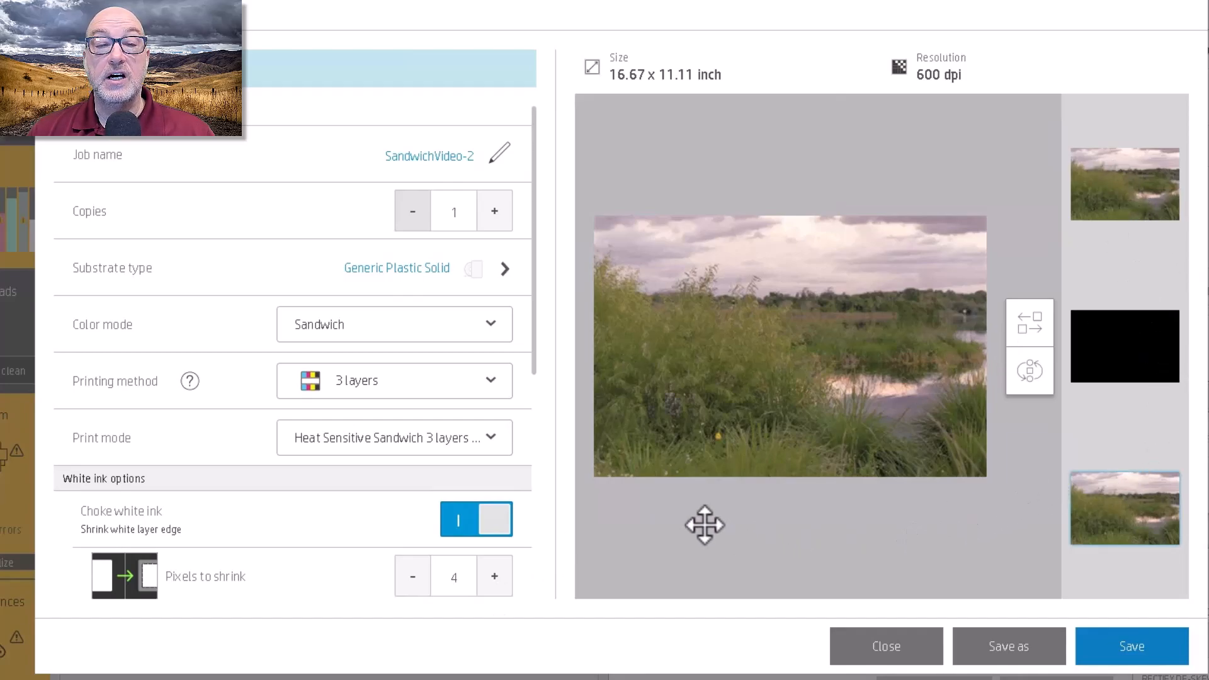
scroll("down", 3)
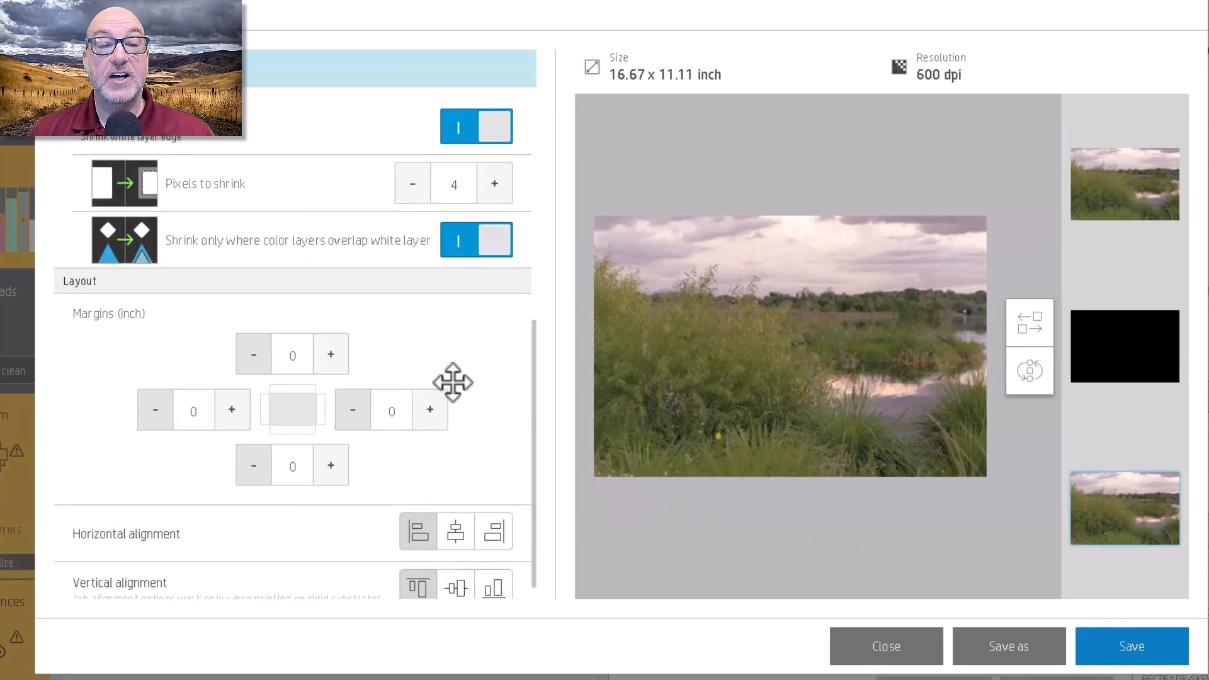
scroll("up", 3)
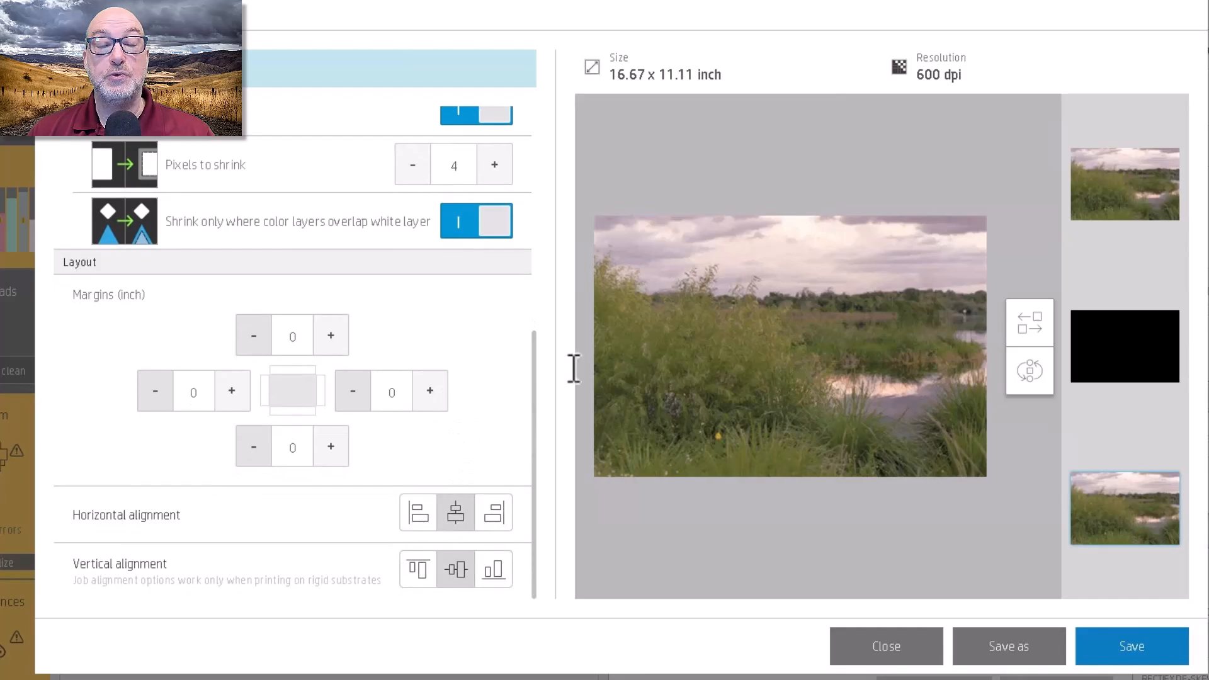
scroll("up", 3)
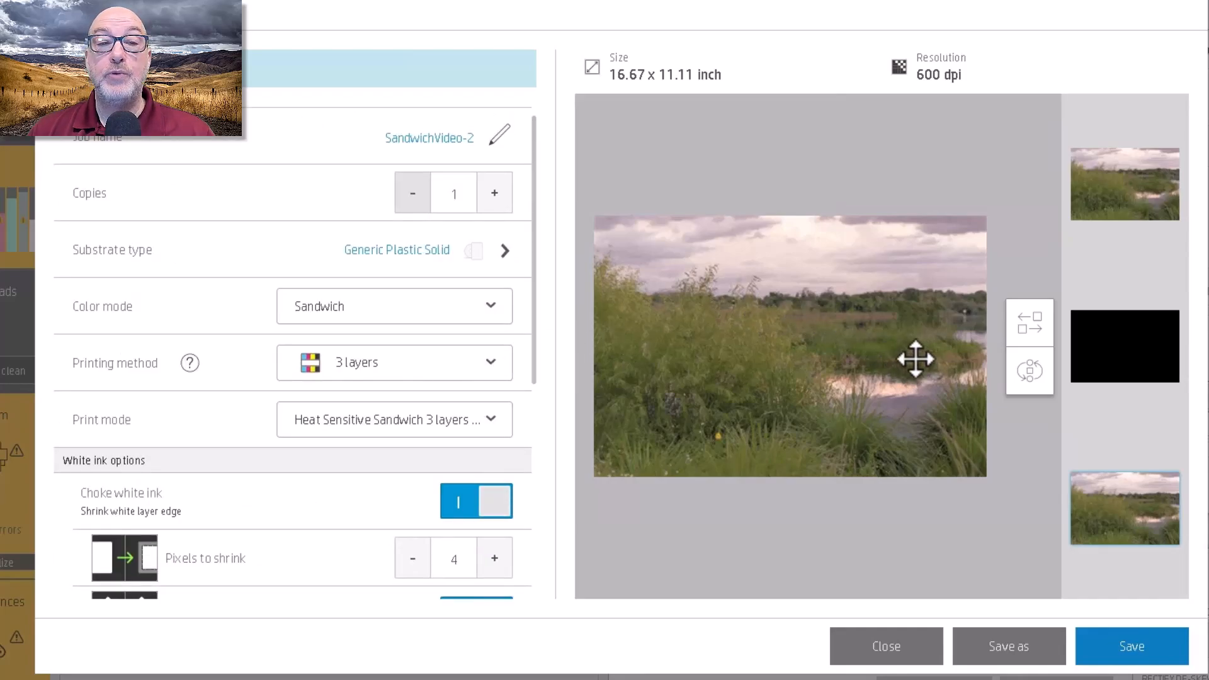
mouse_move(1124, 159)
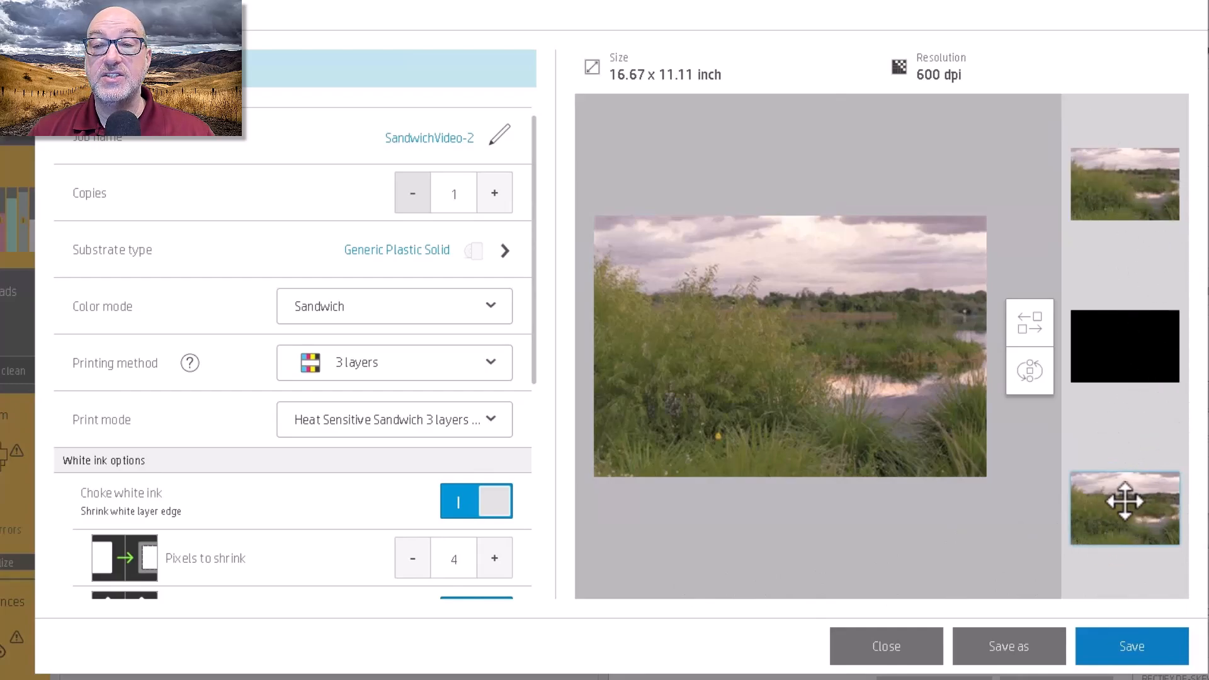
mouse_move(1123, 346)
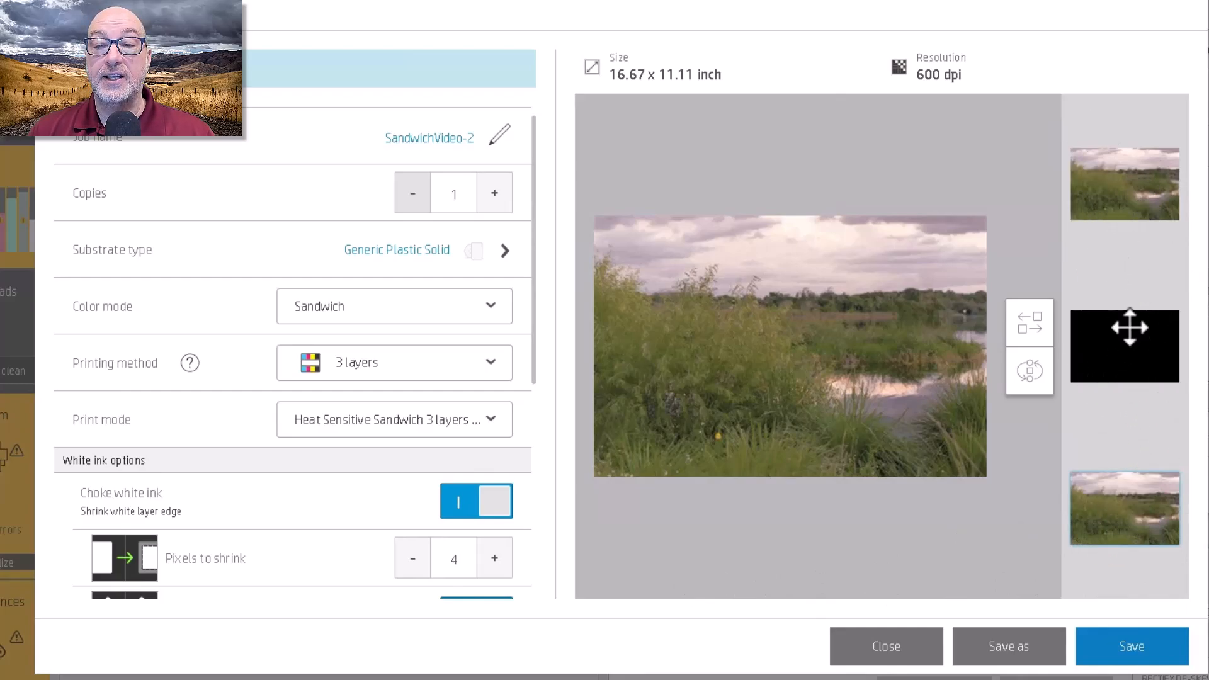
mouse_move(1125, 508)
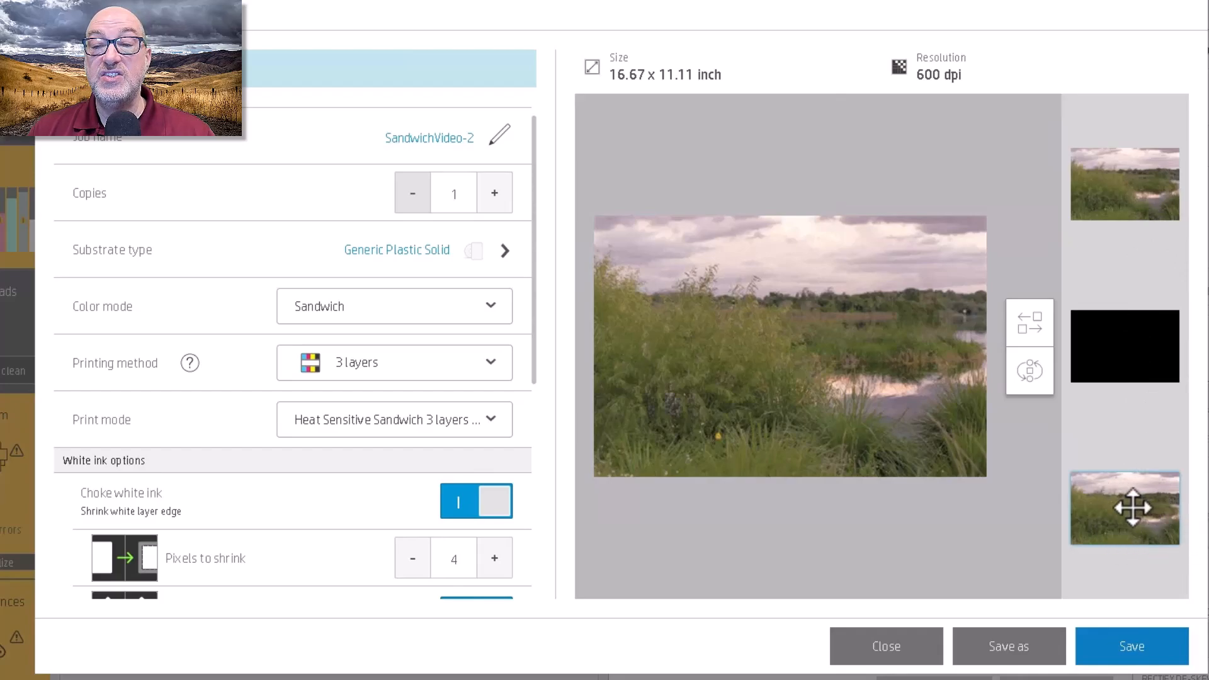
mouse_move(1124, 183)
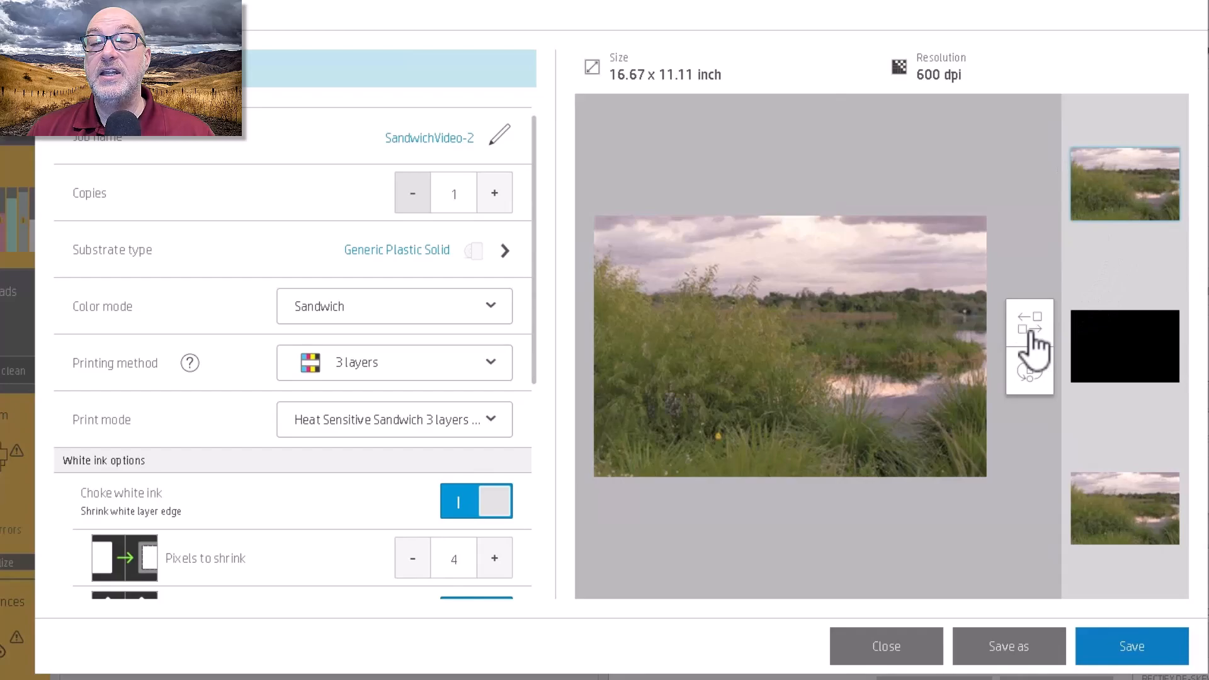
mouse_move(1036, 336)
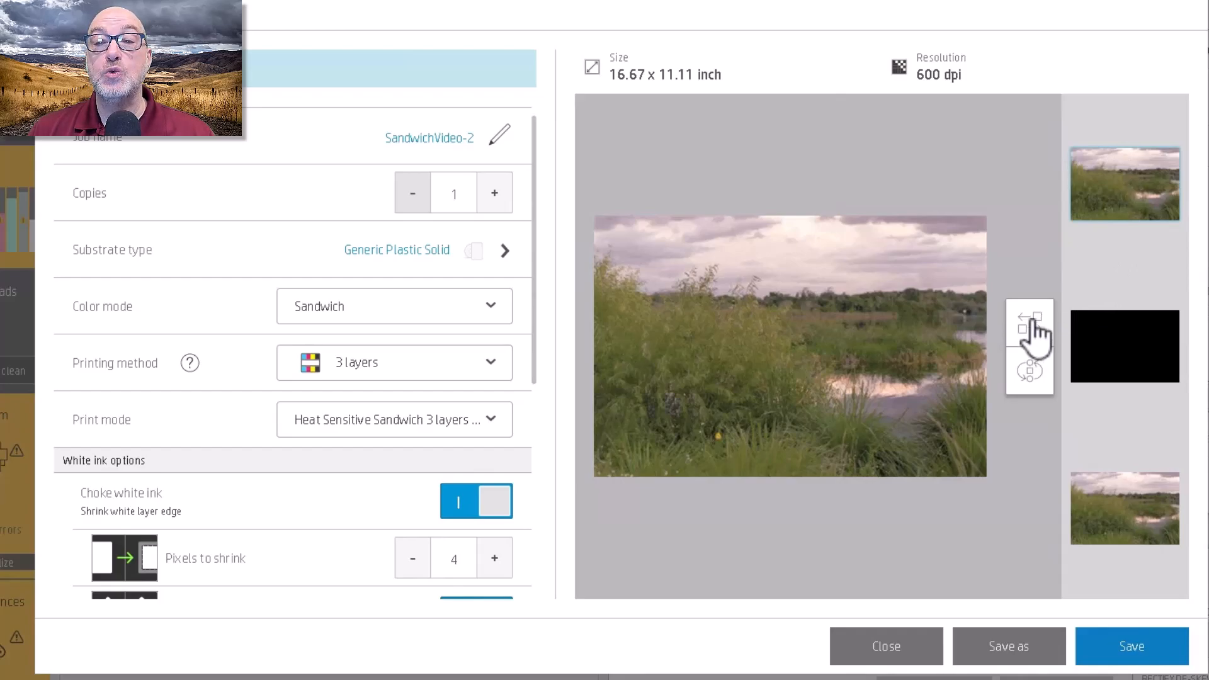
- Swap the top layer for SandwichVideo-1 from the Compatible for sandwich list
left_click(1029, 316)
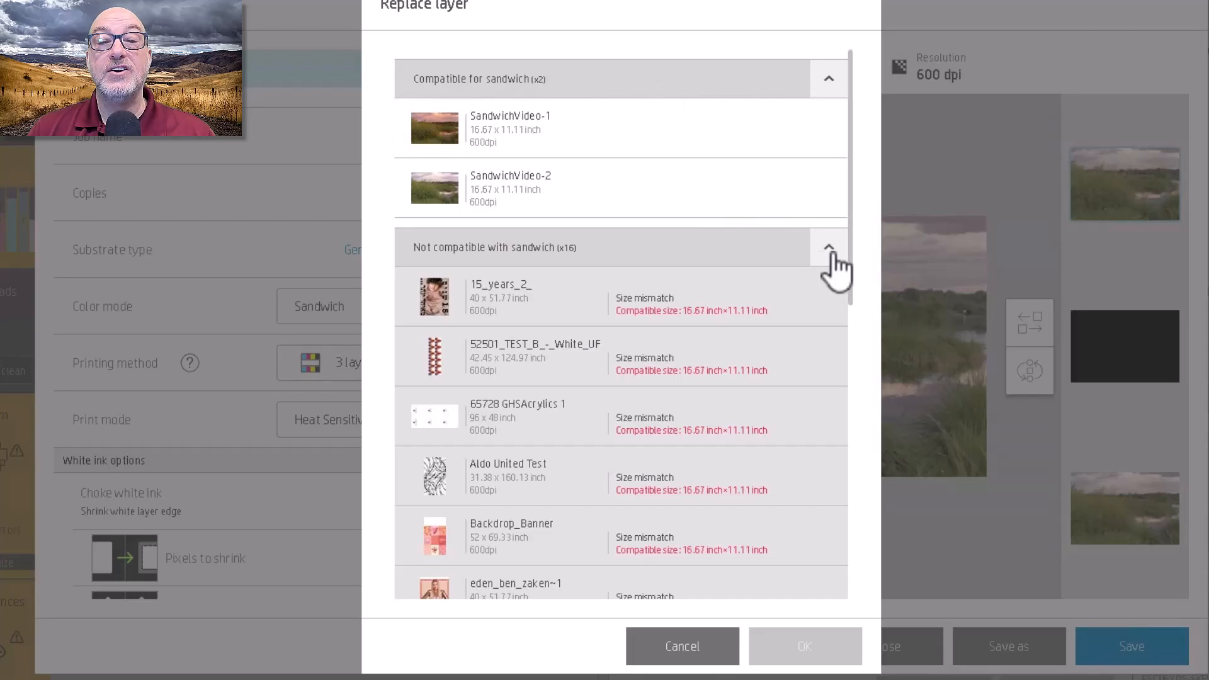
mouse_move(465, 141)
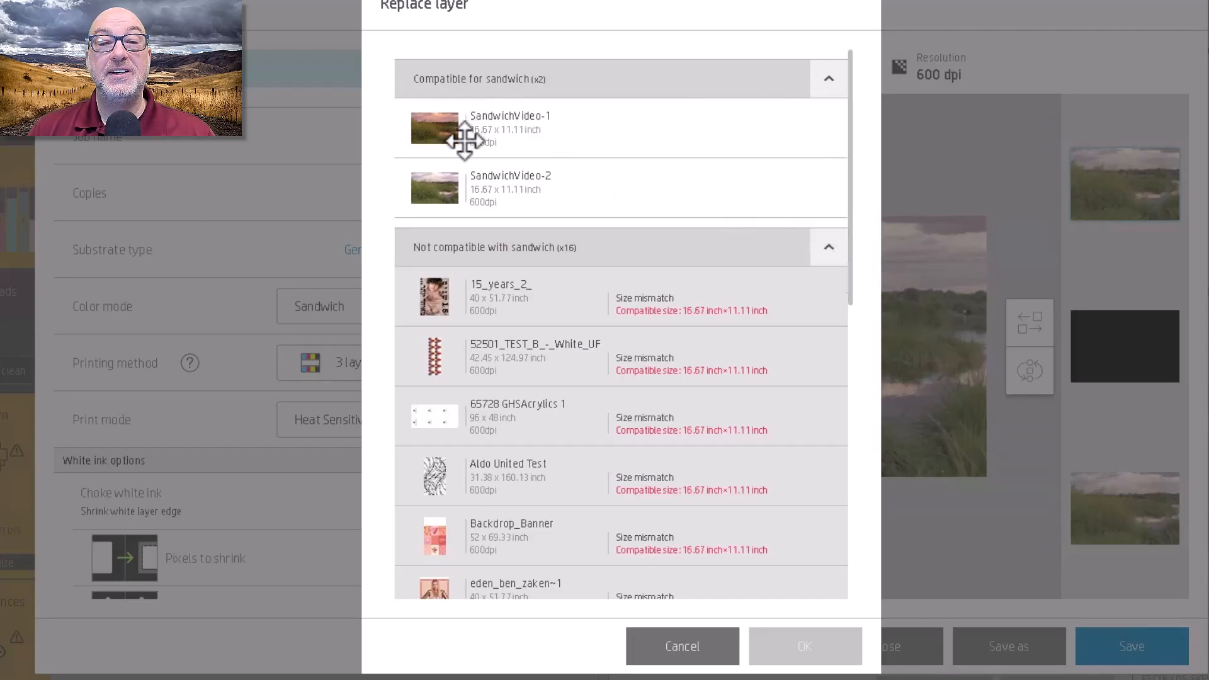
mouse_move(447, 119)
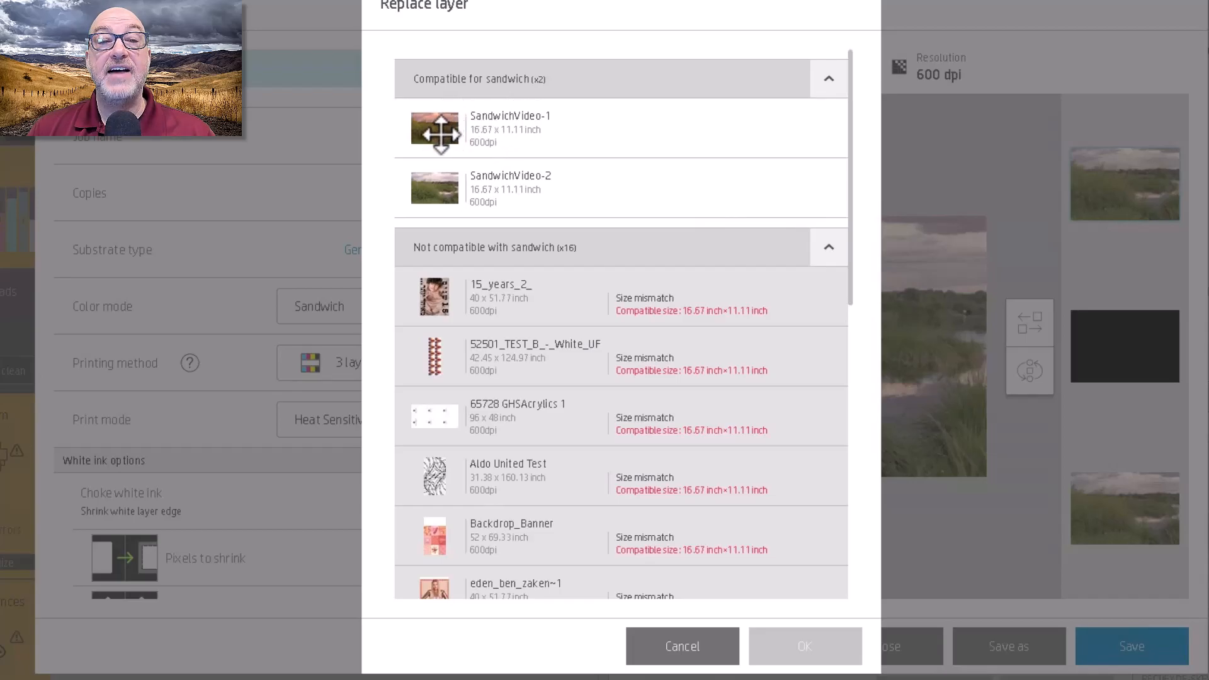
left_click(509, 128)
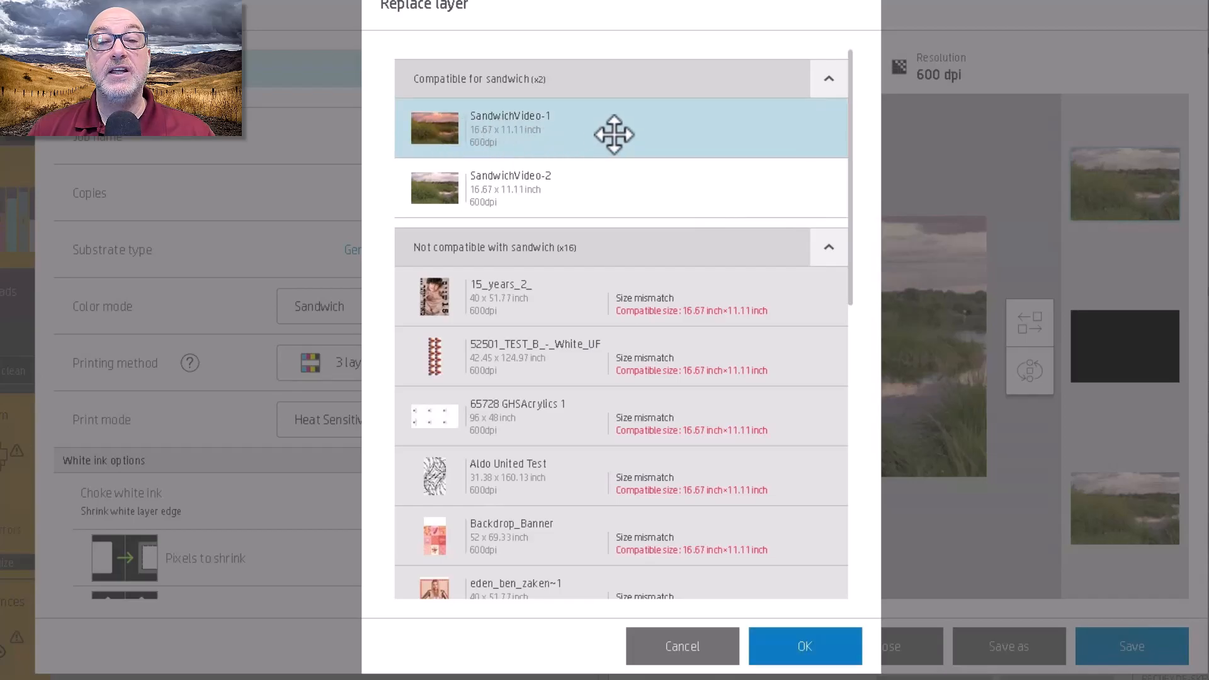
mouse_move(526, 137)
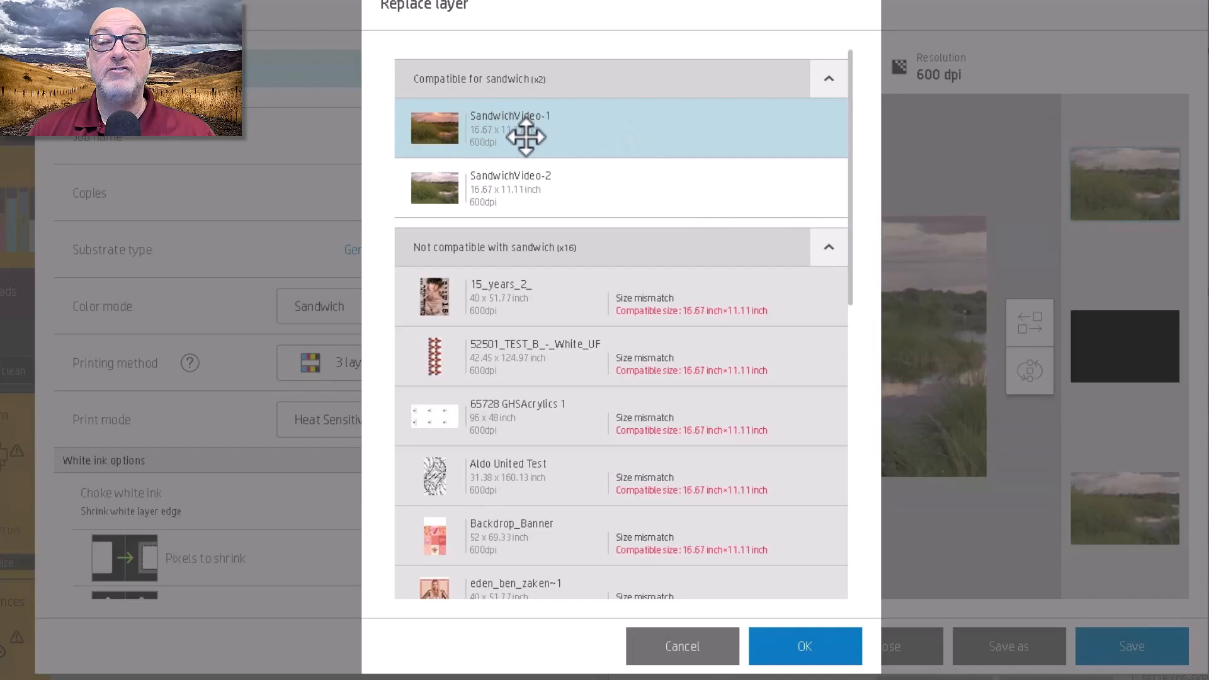
mouse_move(607, 172)
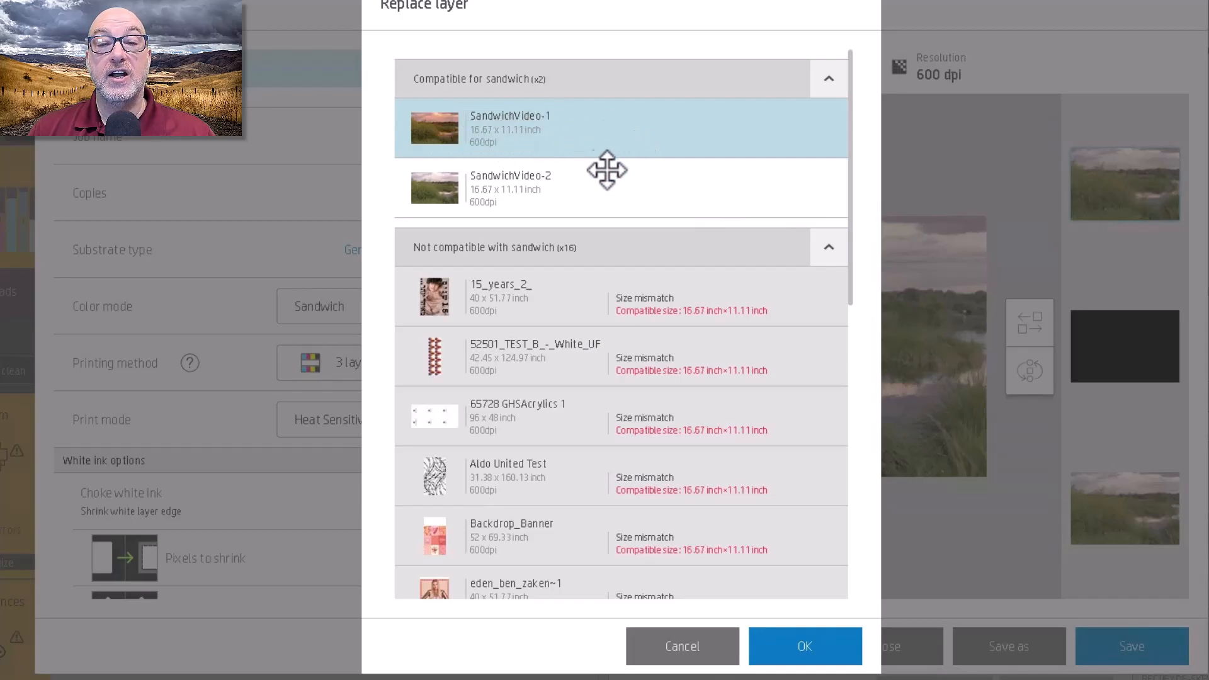
mouse_move(639, 372)
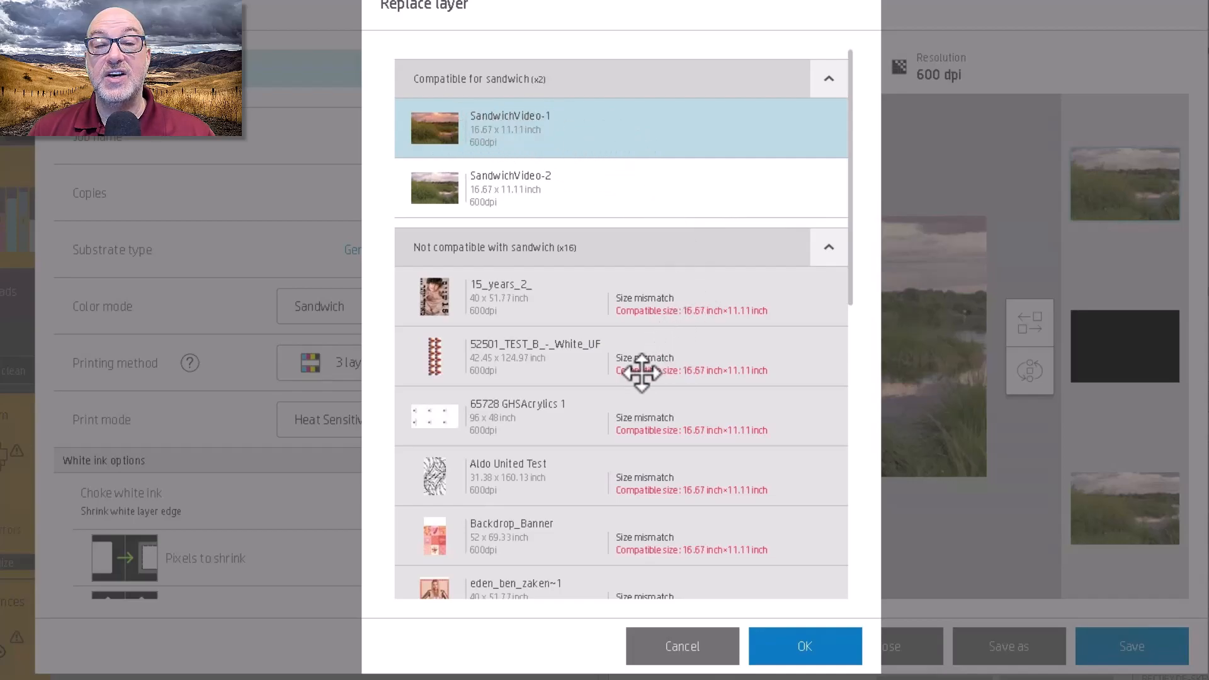
mouse_move(690, 385)
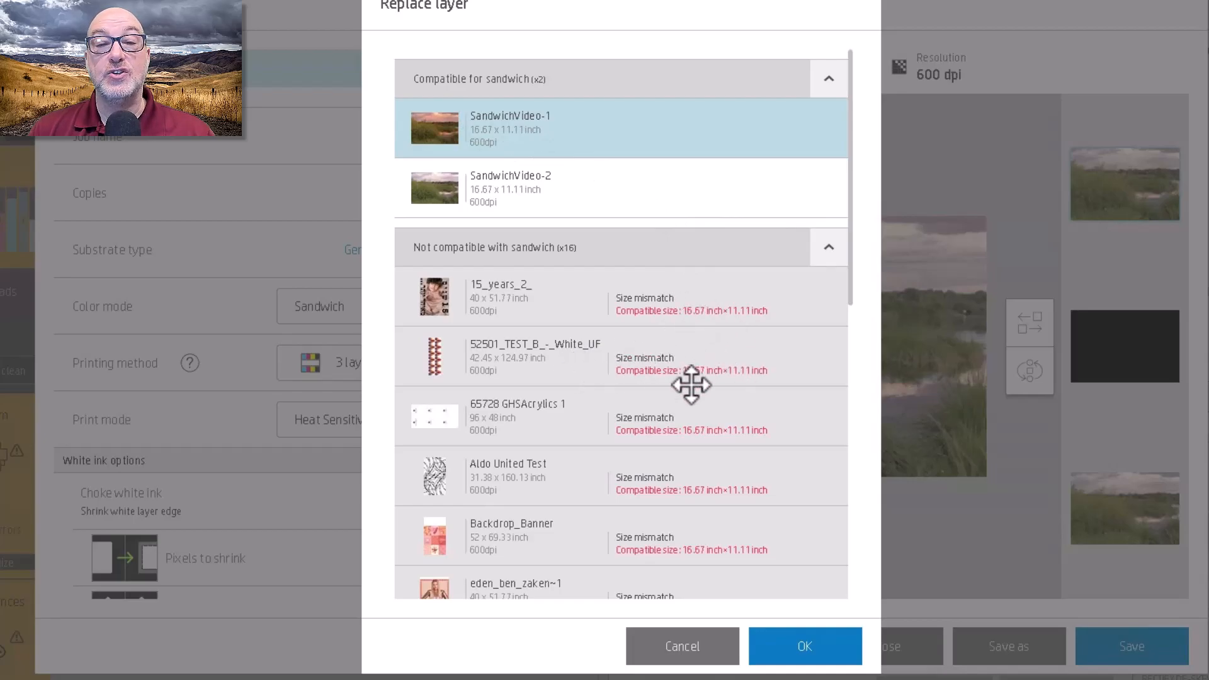
scroll("down", 3)
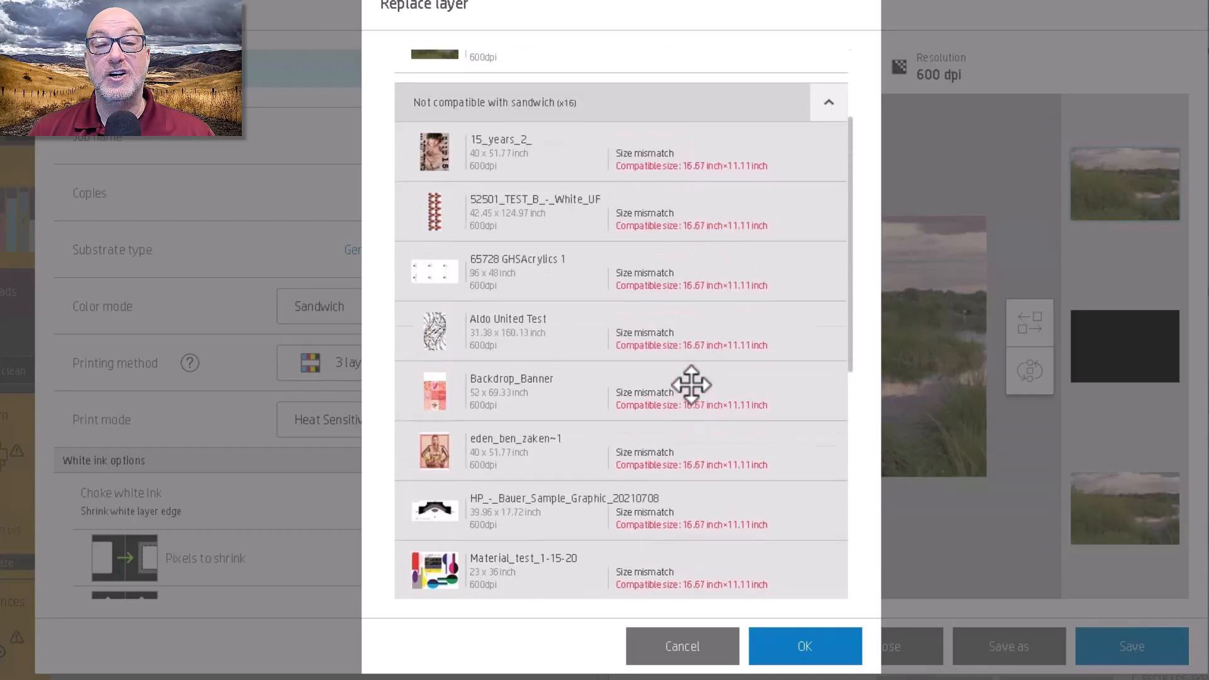
scroll("up", 3)
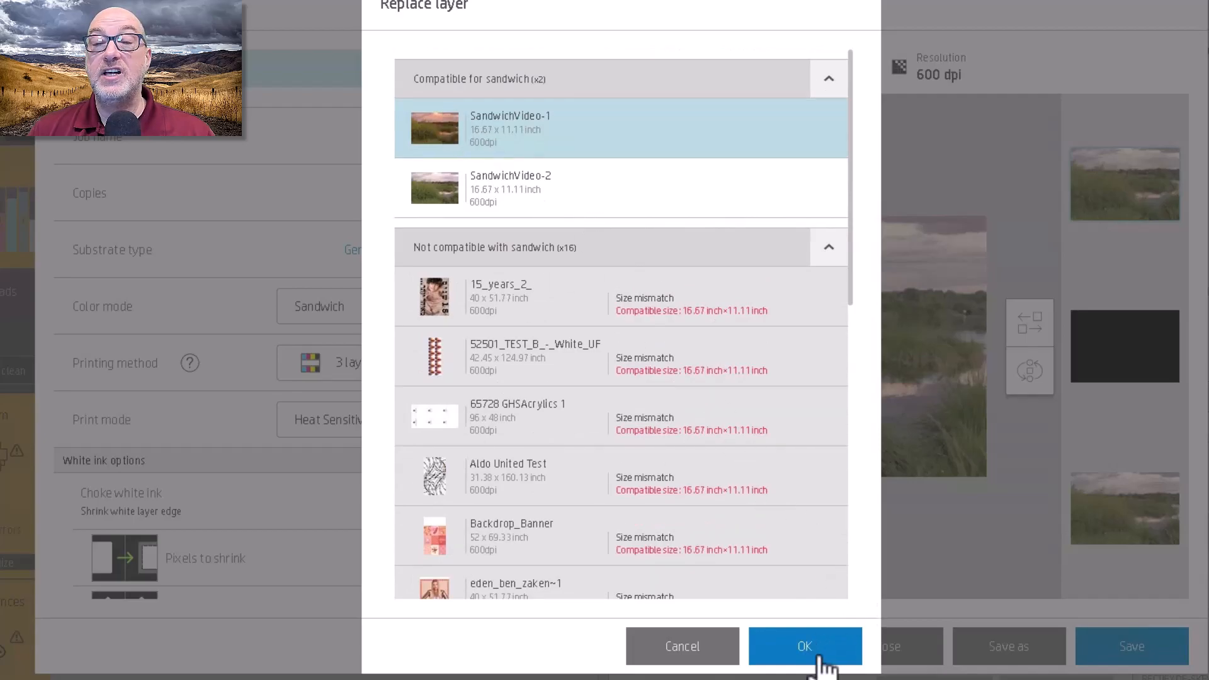
left_click(804, 646)
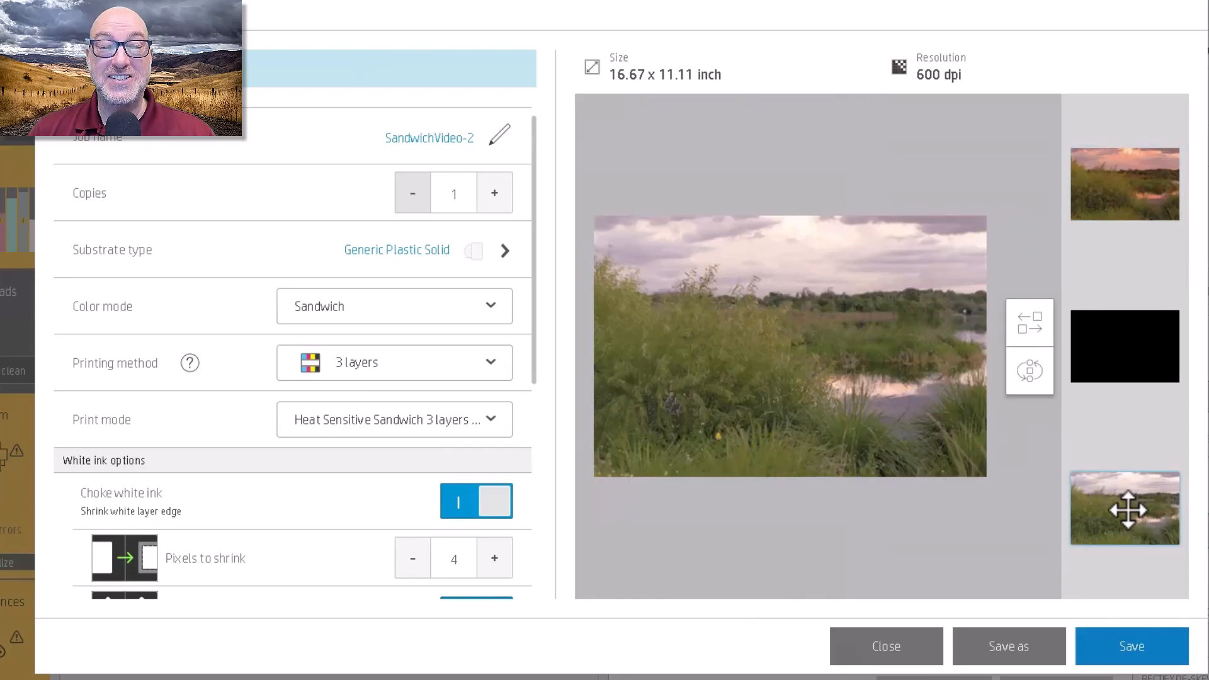
mouse_move(1137, 141)
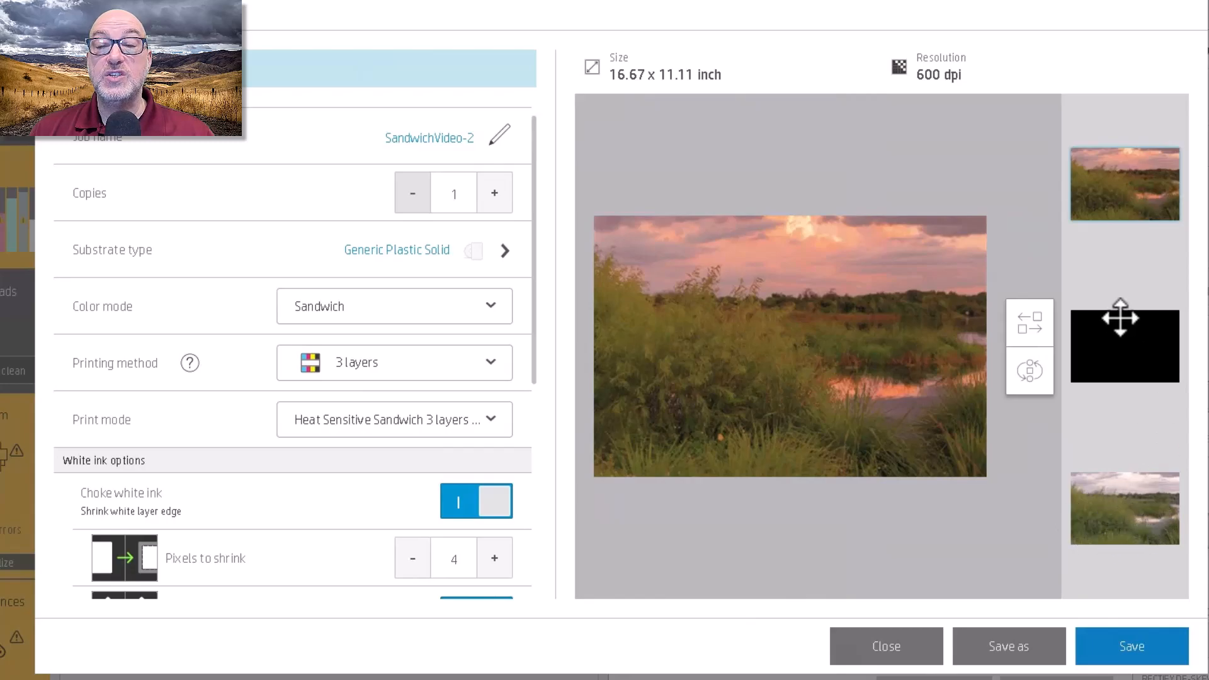
mouse_move(1123, 184)
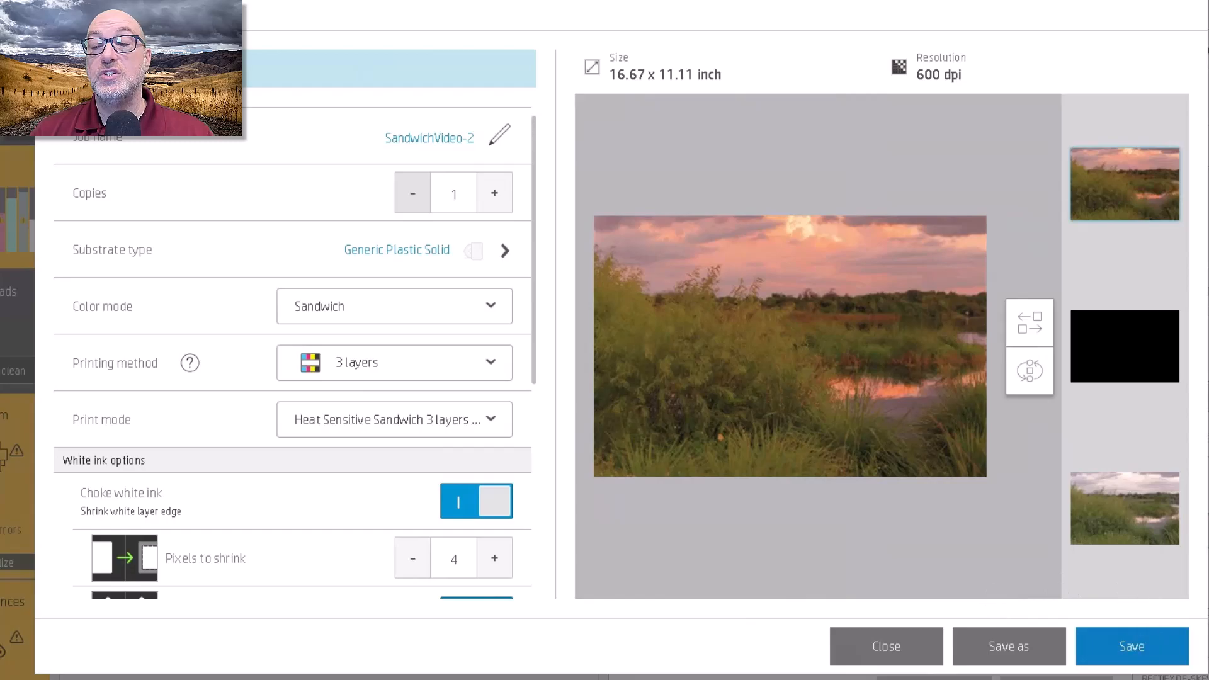
mouse_move(1148, 618)
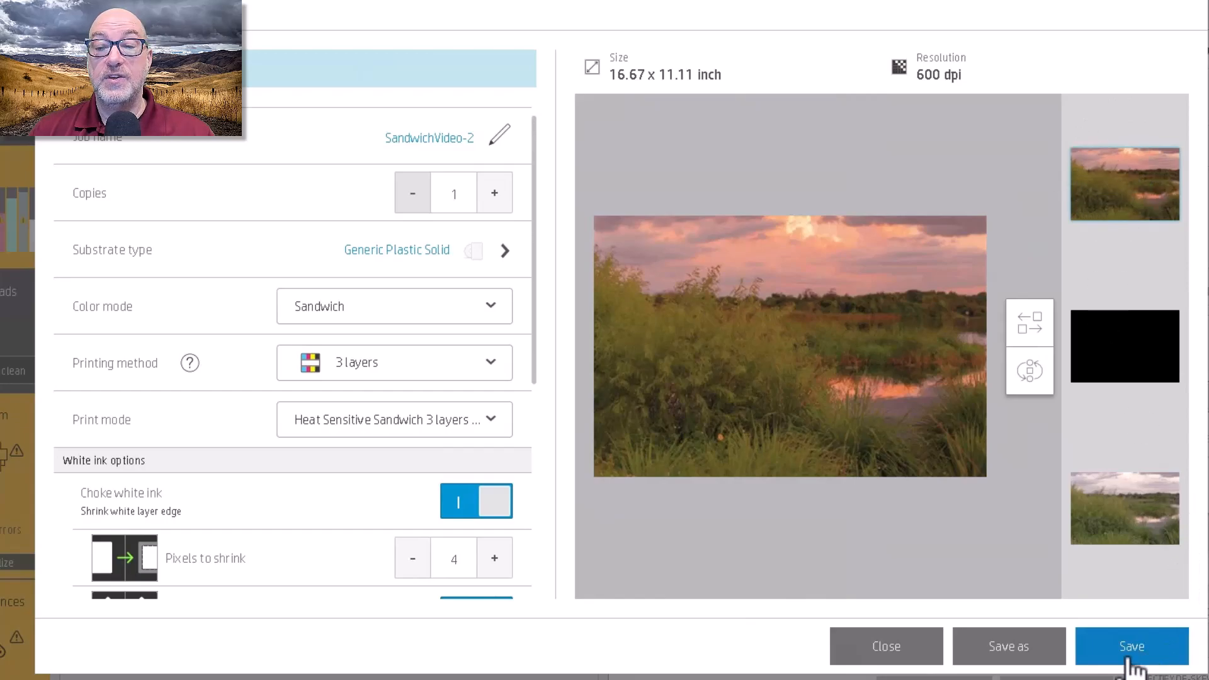
- Save SandwichVideo-2 and close the job editor
left_click(1131, 646)
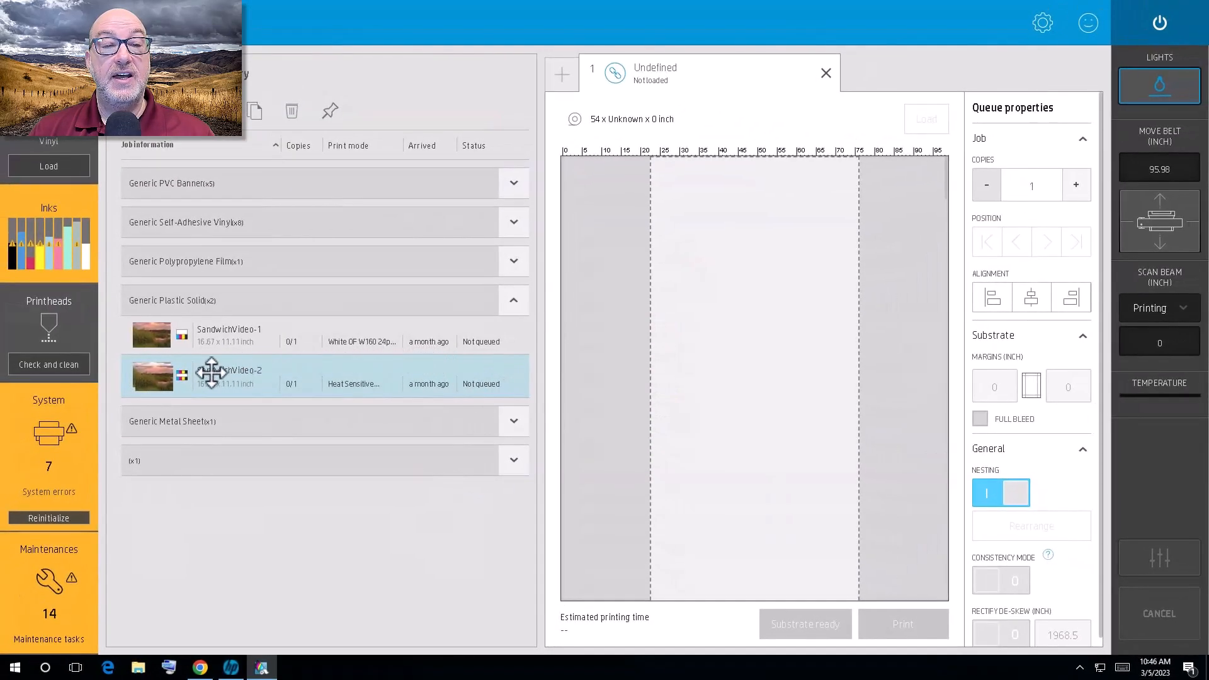